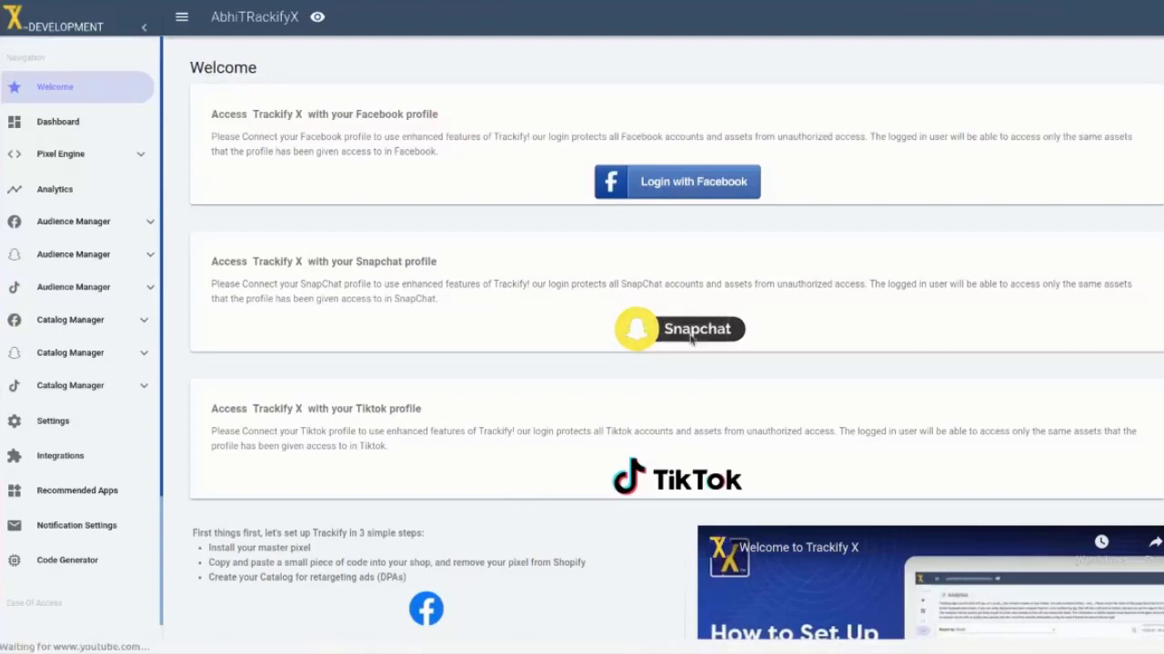
Log in with Snapchat, approve the consent screen, and continue back to Trackify X
click(677, 329)
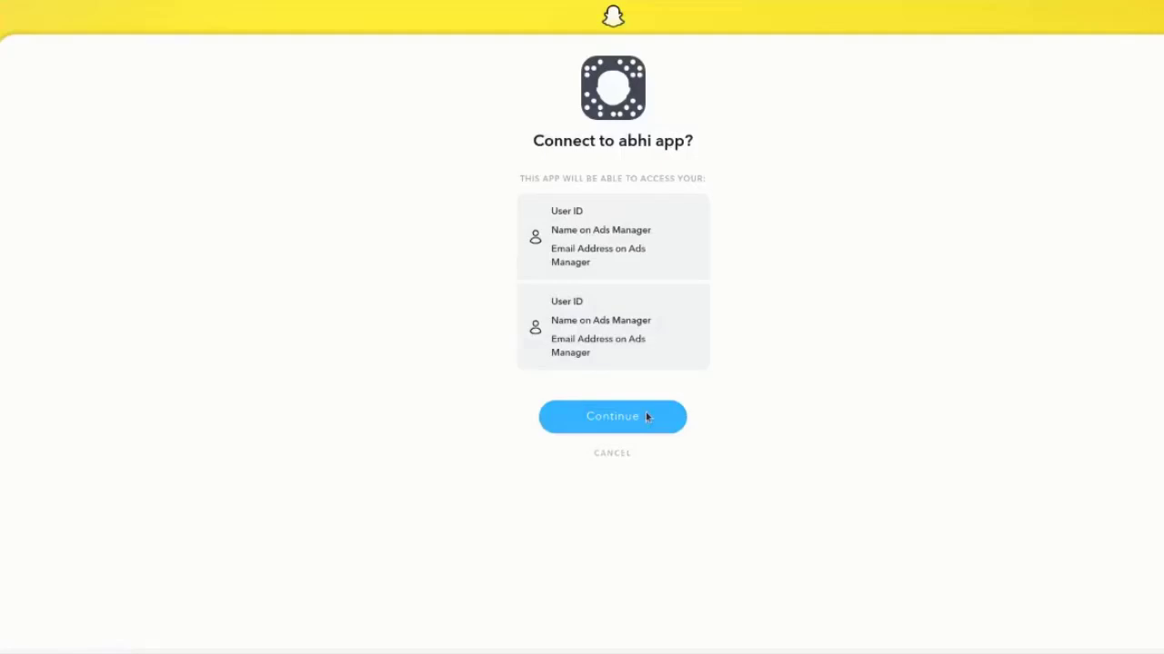
click(612, 417)
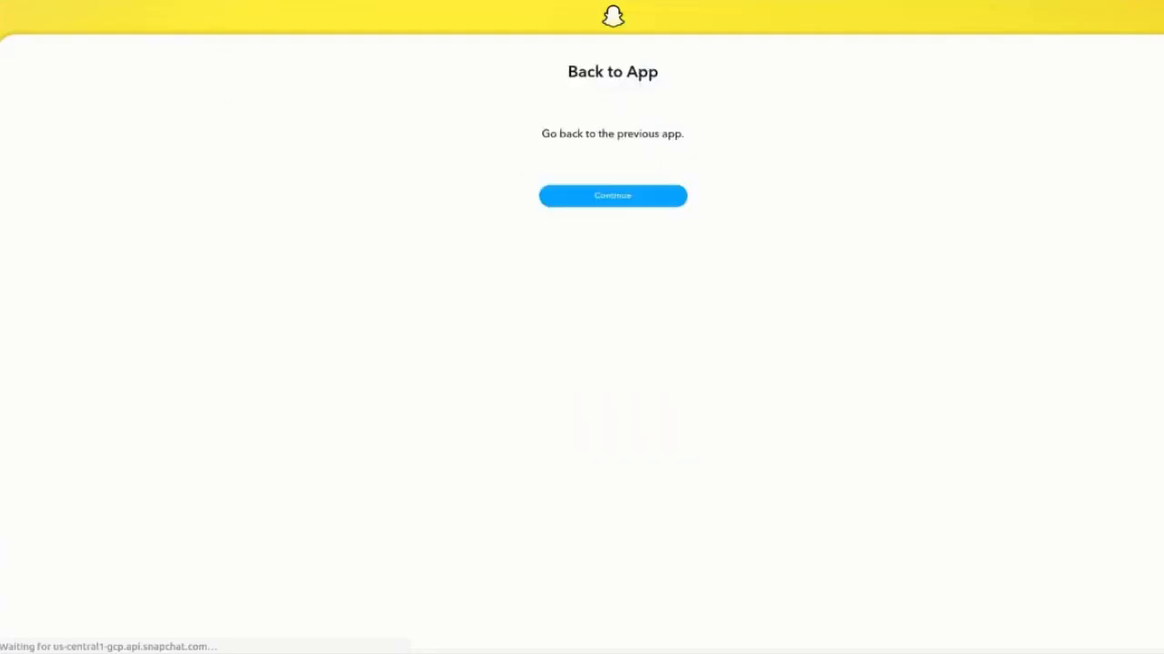
mouse_move(278, 175)
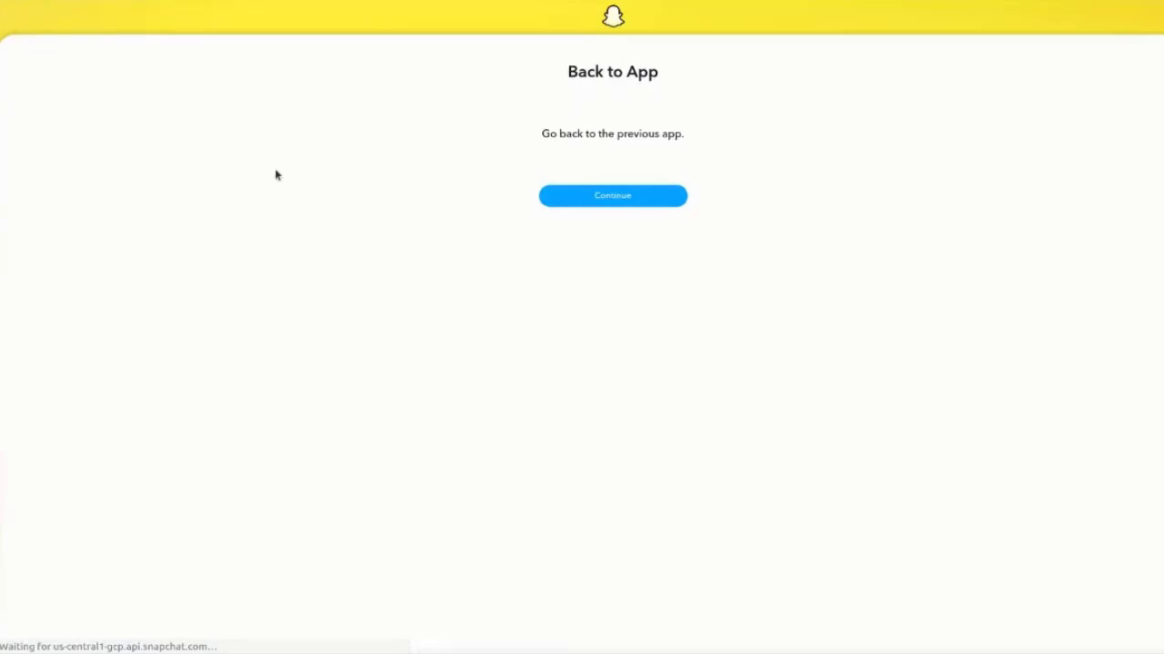
click(612, 196)
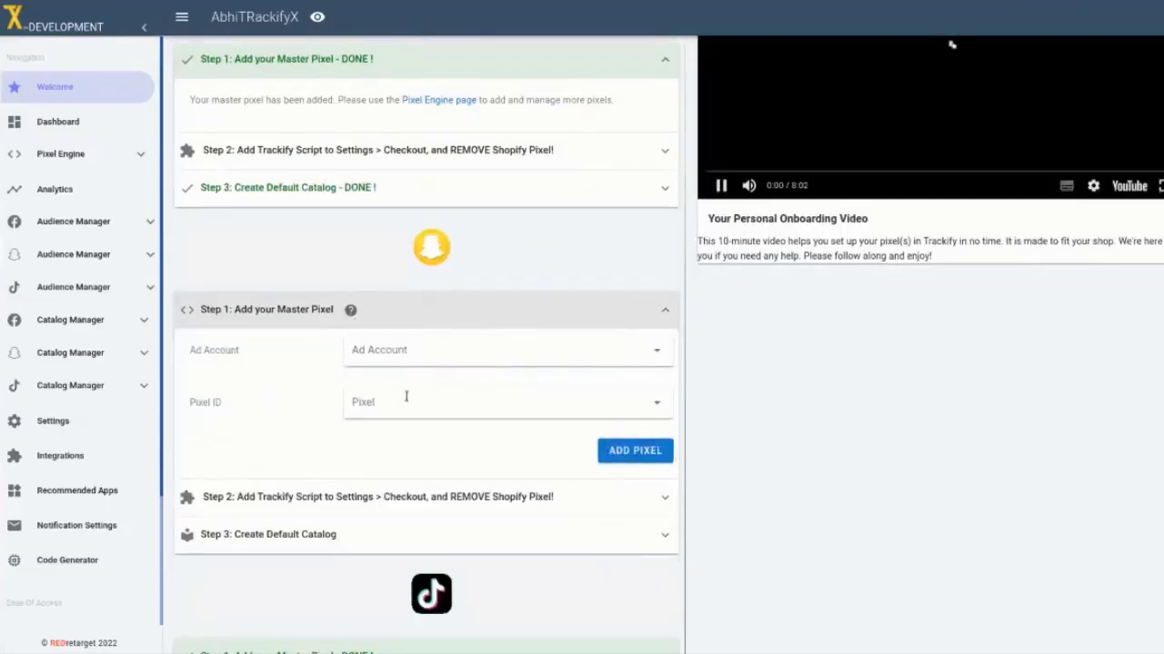
Review the Snapchat dashboard's KPI, status and message panels, then open Pixel Engine
click(57, 121)
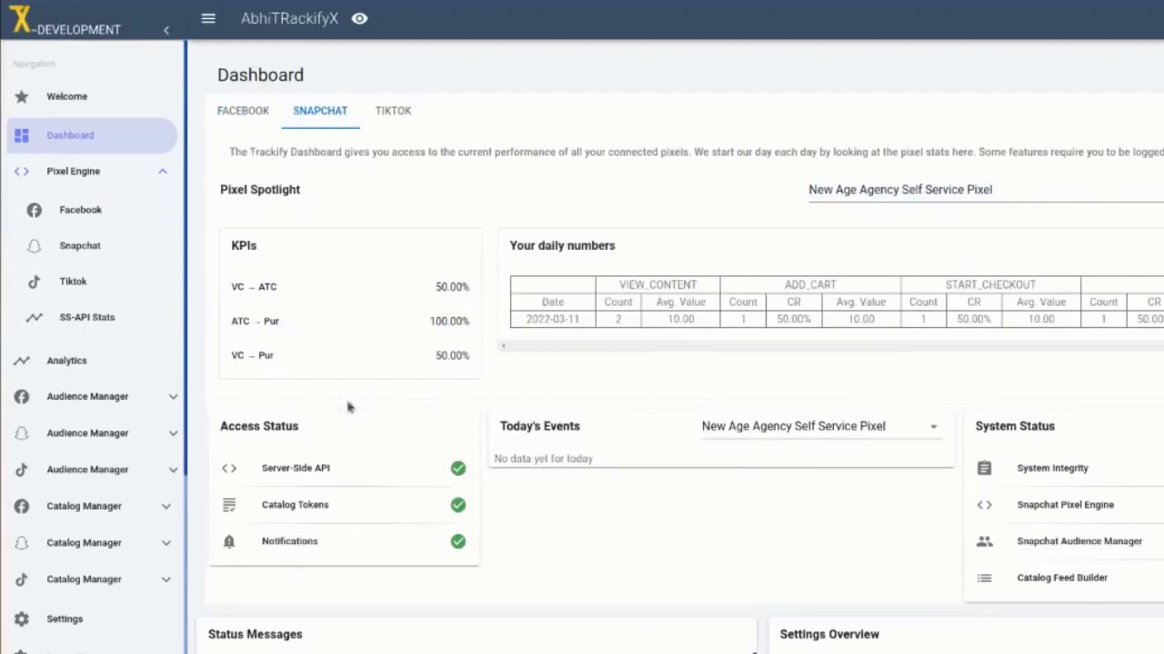
scroll(down, 3)
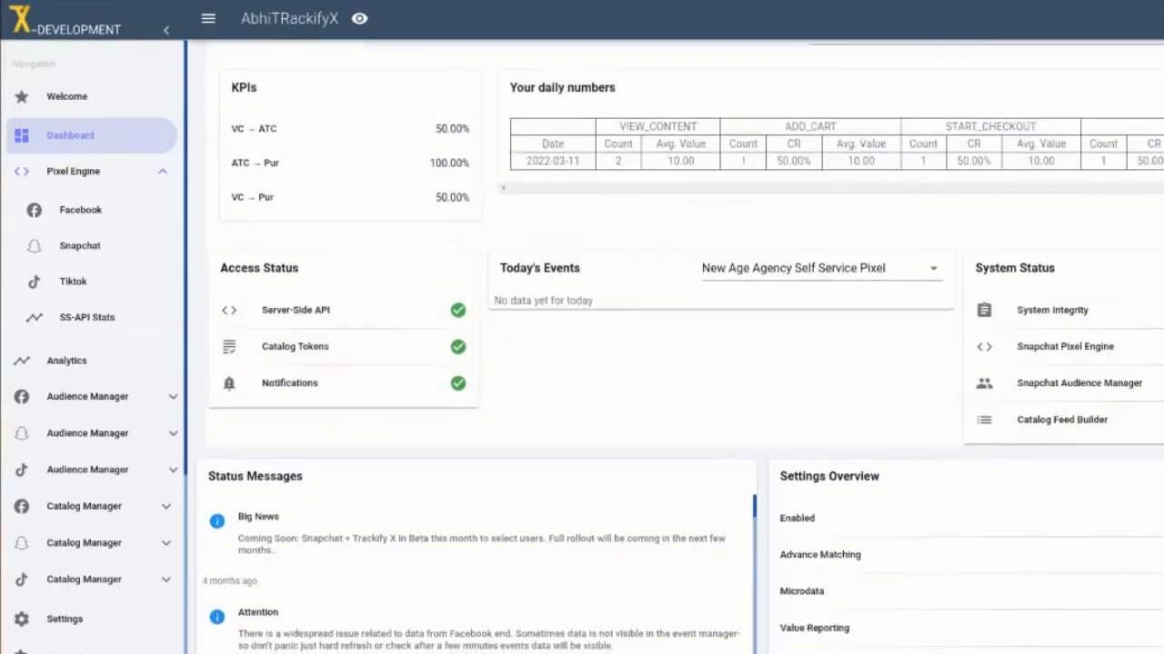
scroll(down, 3)
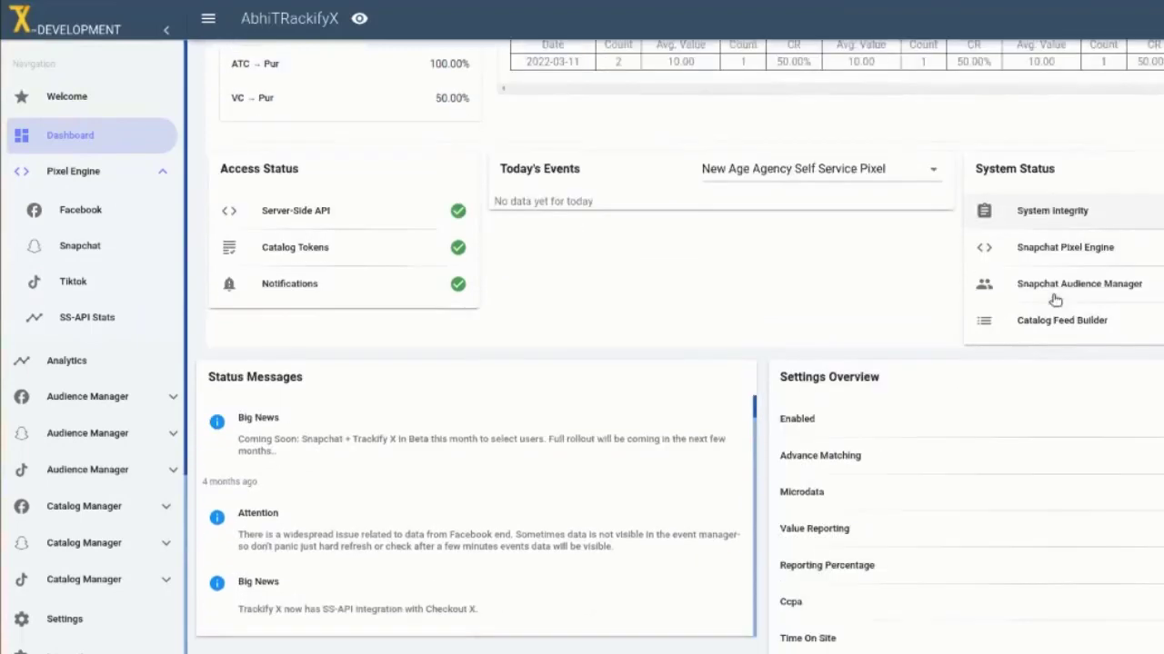
click(79, 245)
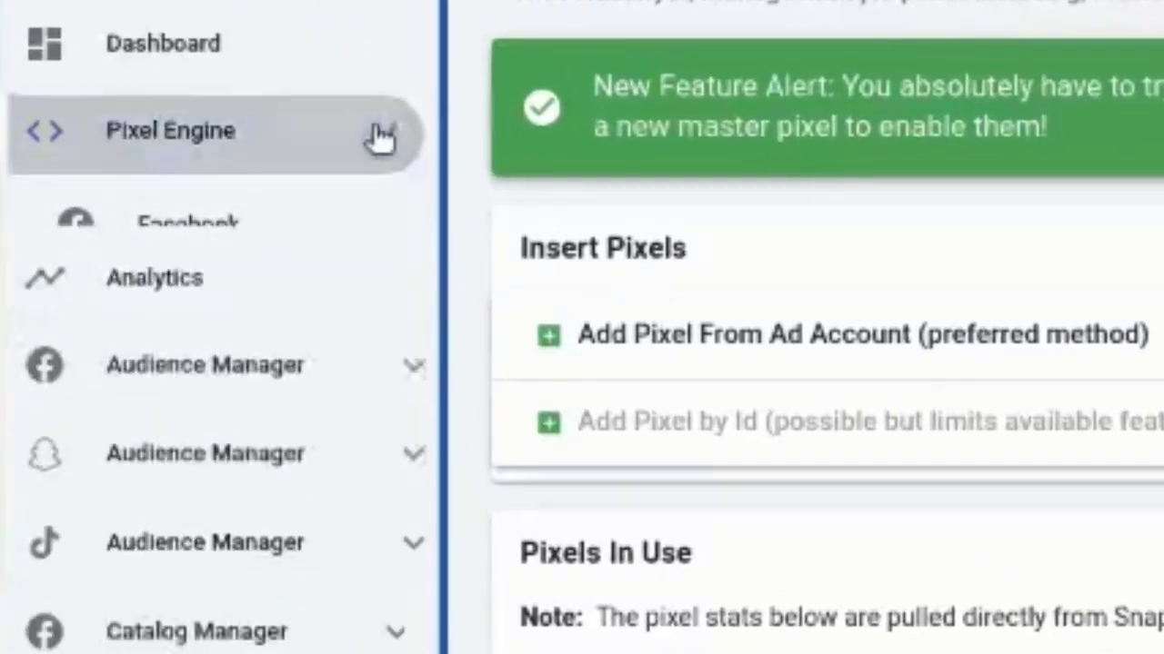
Expand the Pixel Engine pages and browse organizations in the ad-account pixel form
click(171, 130)
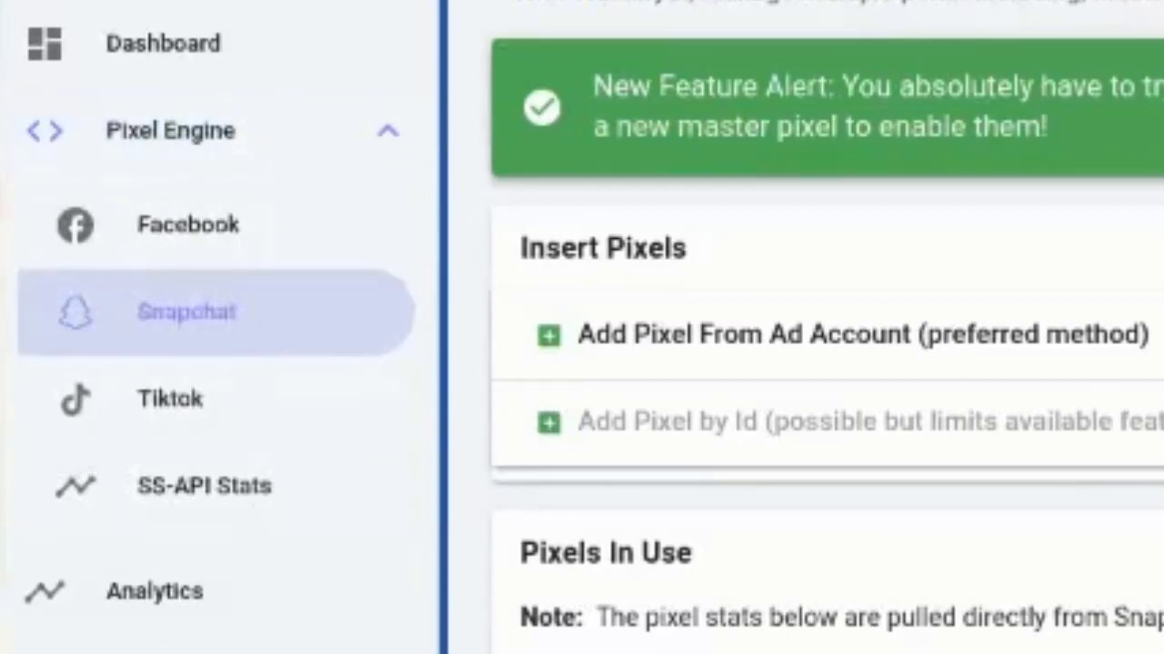
mouse_move(1009, 355)
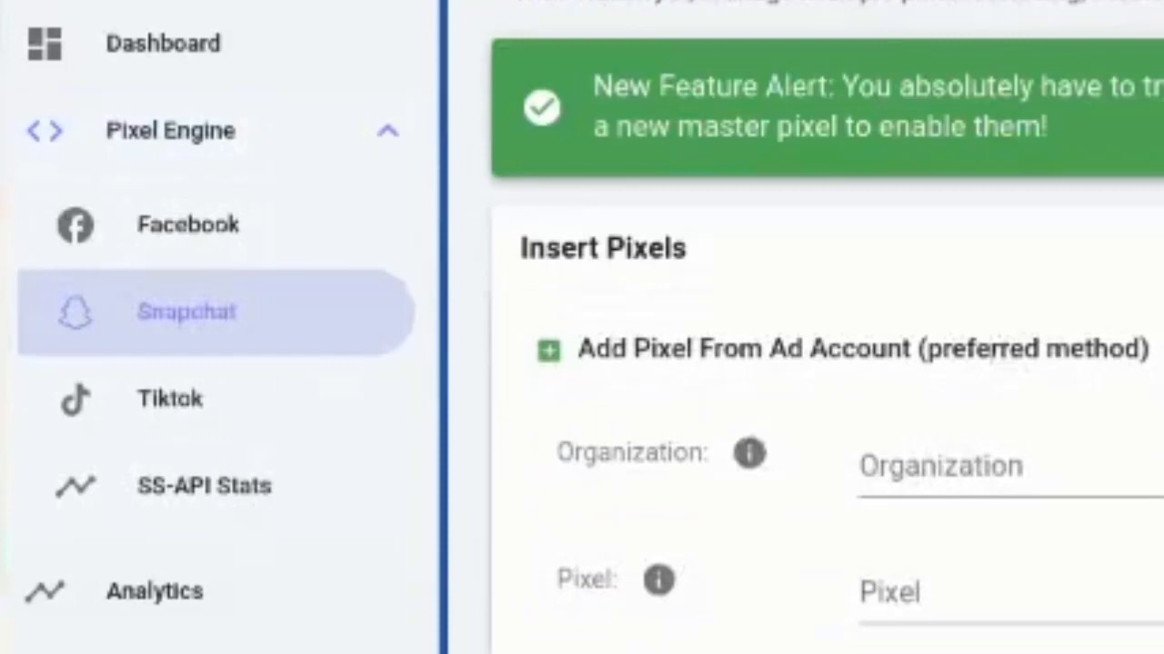
click(981, 465)
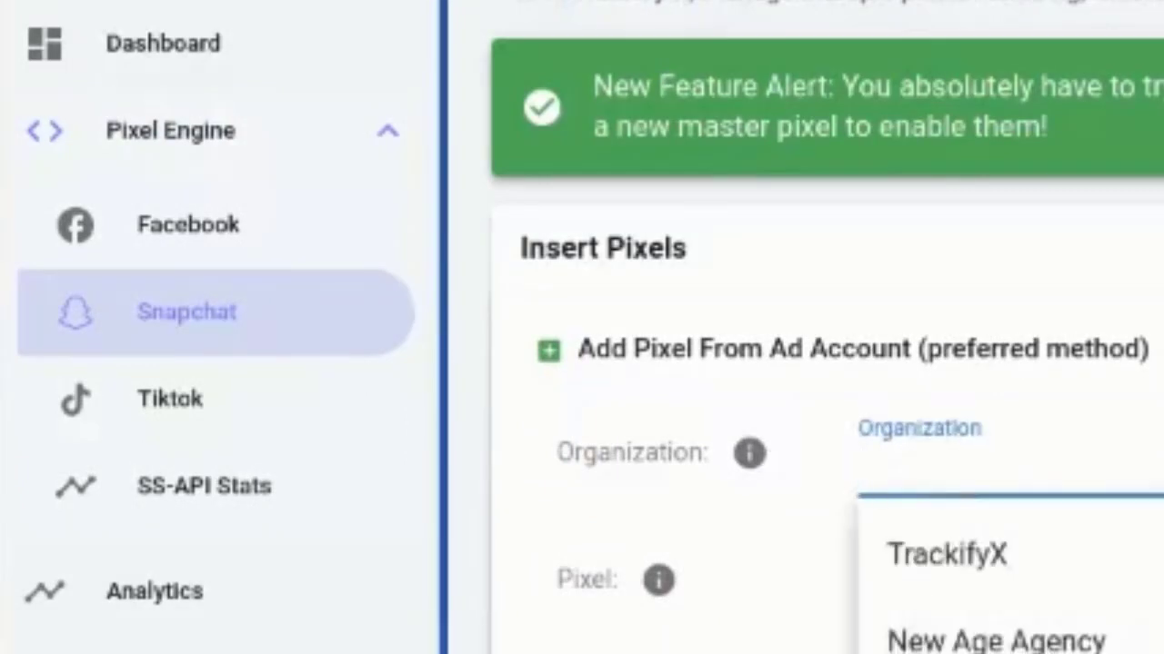
click(946, 555)
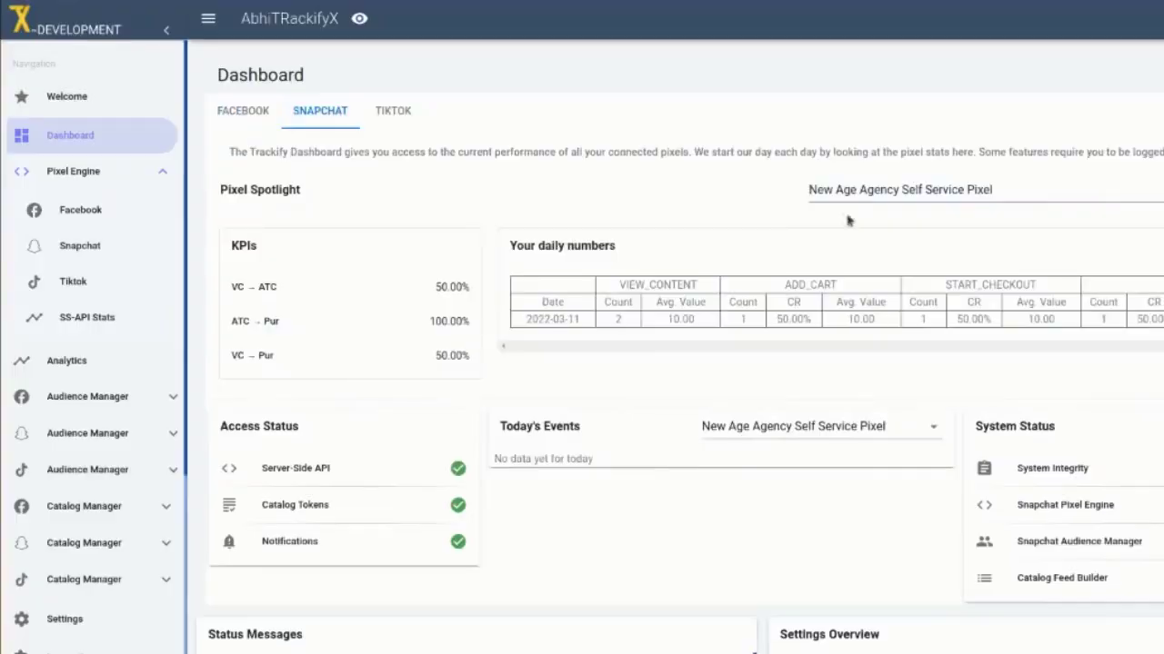
mouse_move(311, 298)
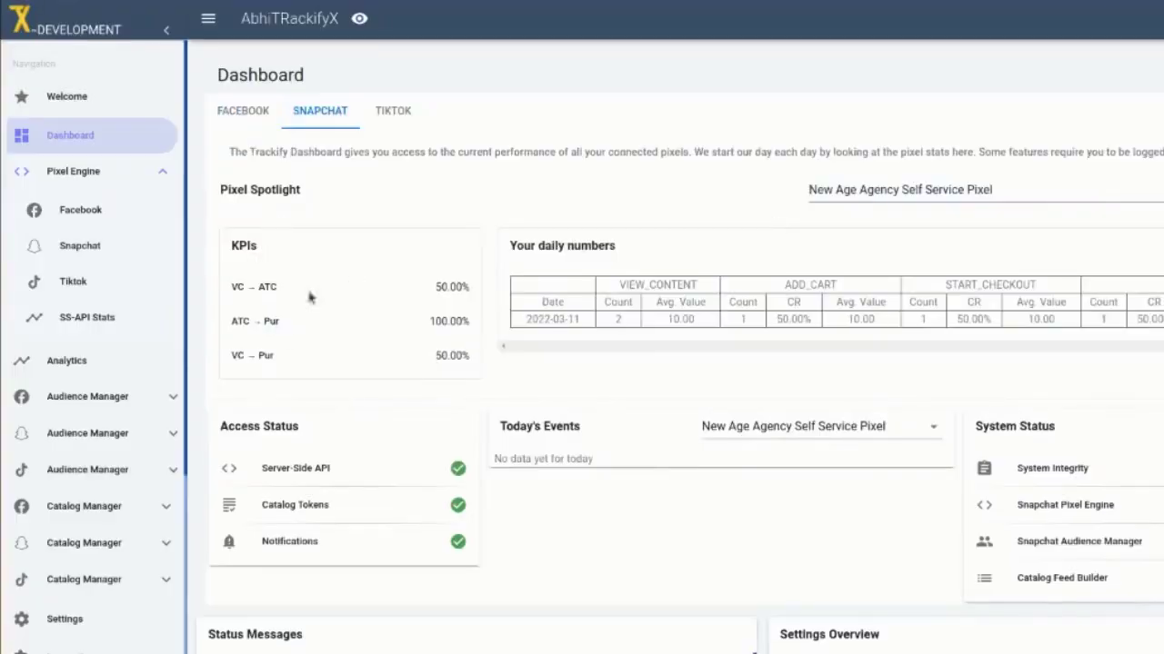
scroll(down, 3)
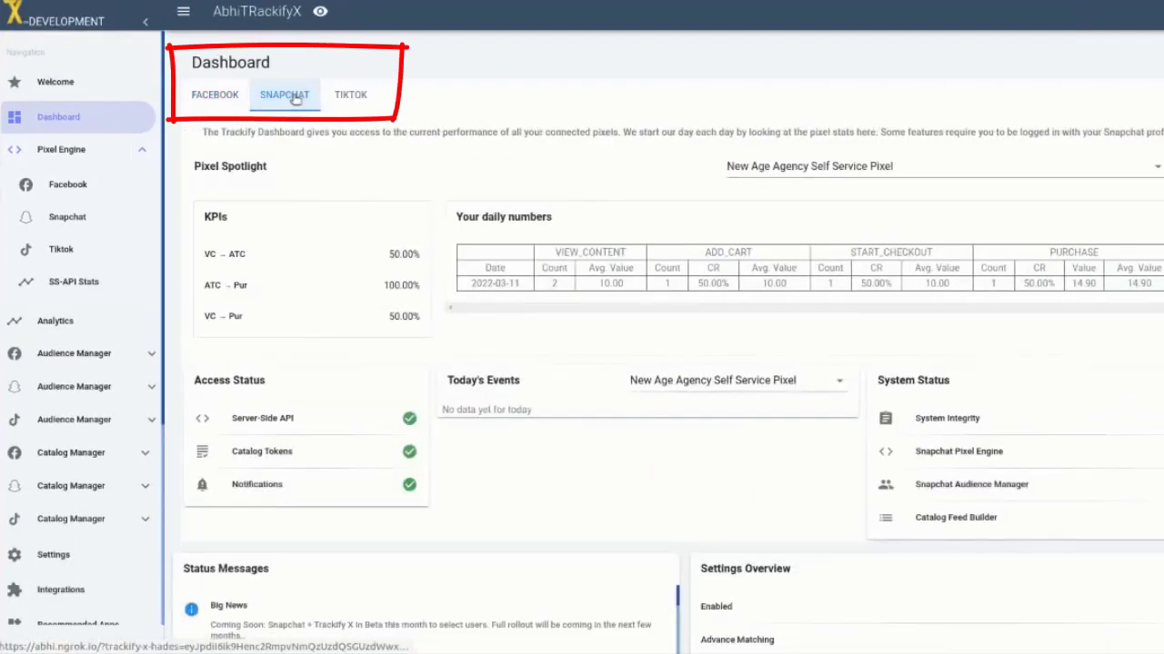
click(285, 95)
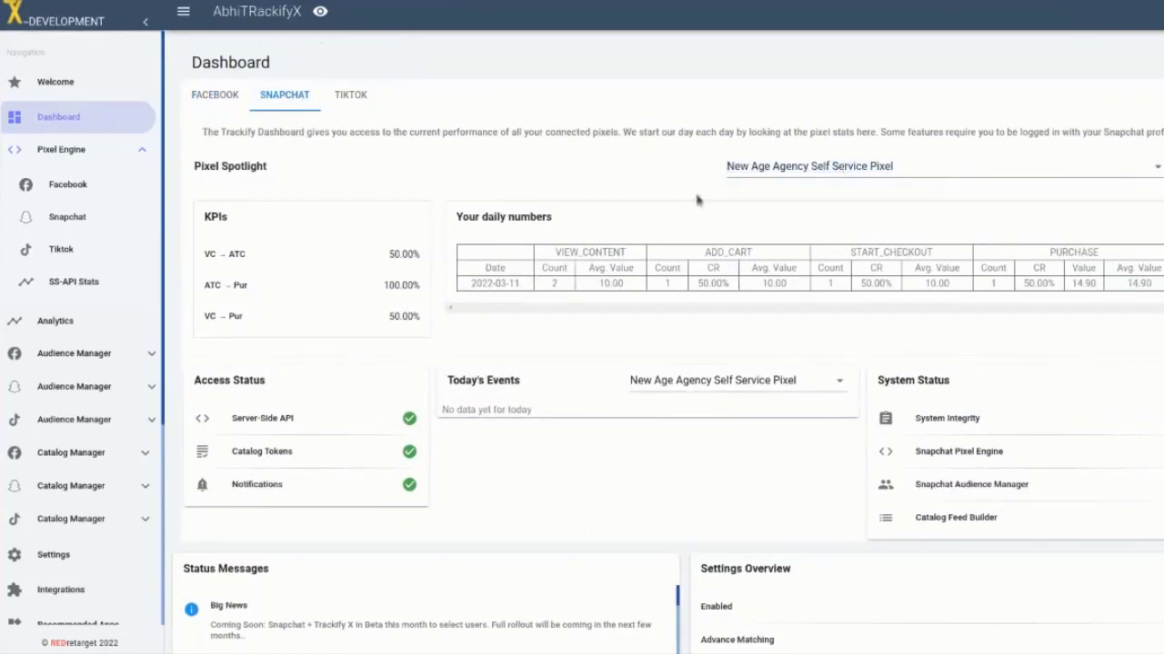
mouse_move(255, 303)
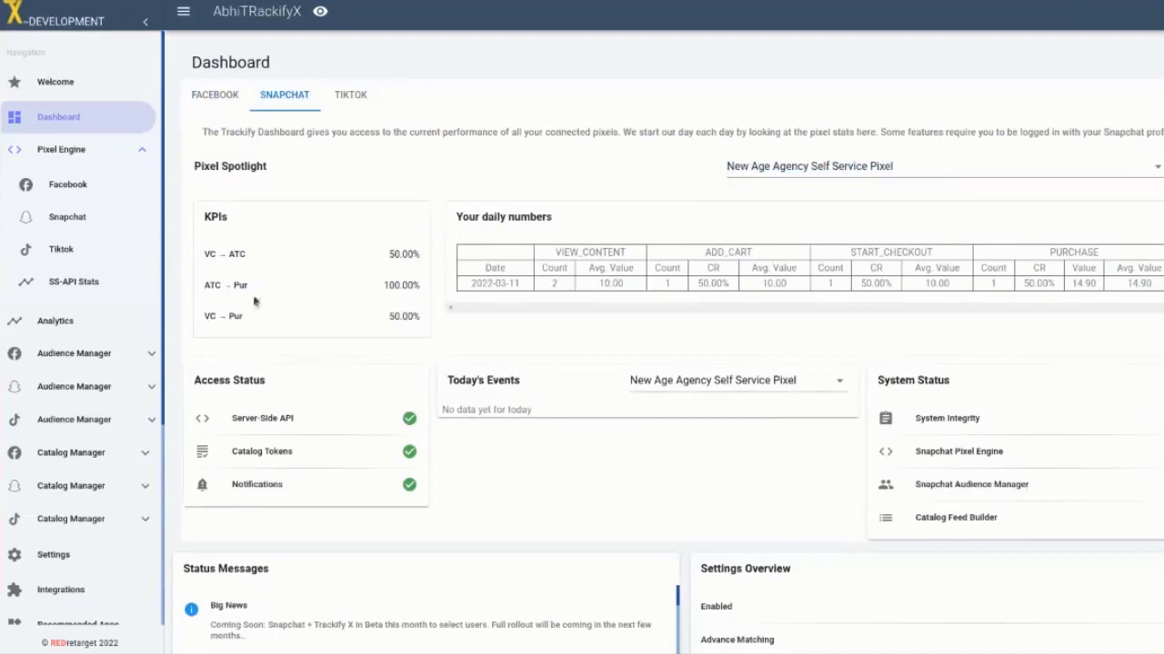
scroll(down, 3)
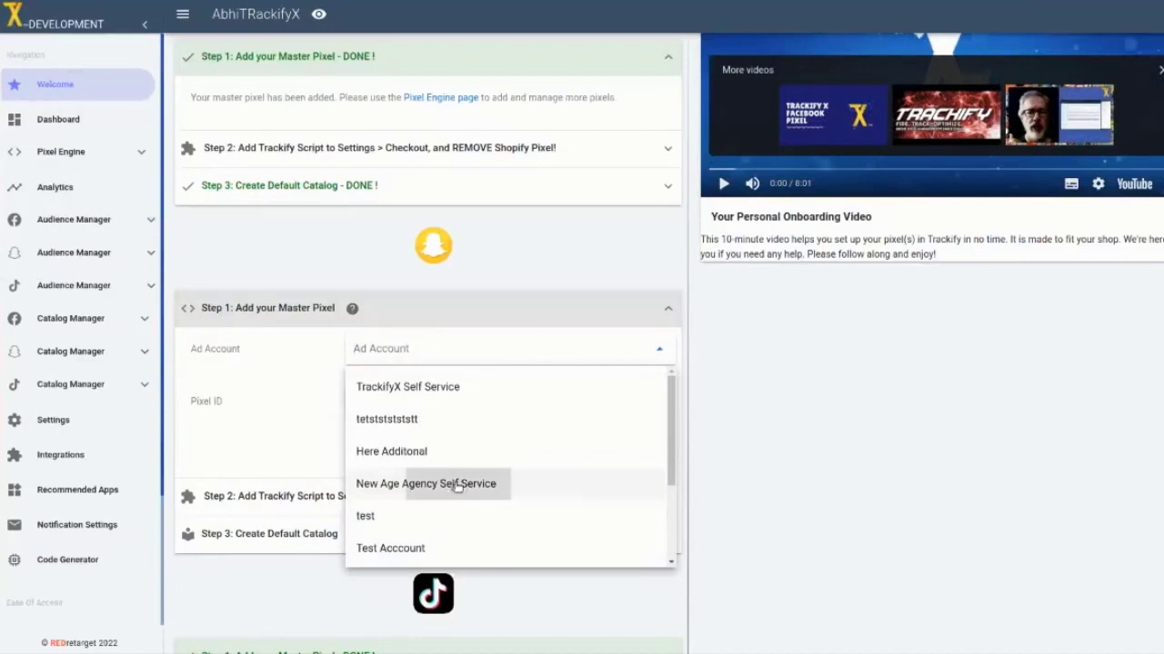
Add New Age Agency Self Service Pixel from its ad account as master pixel
click(427, 483)
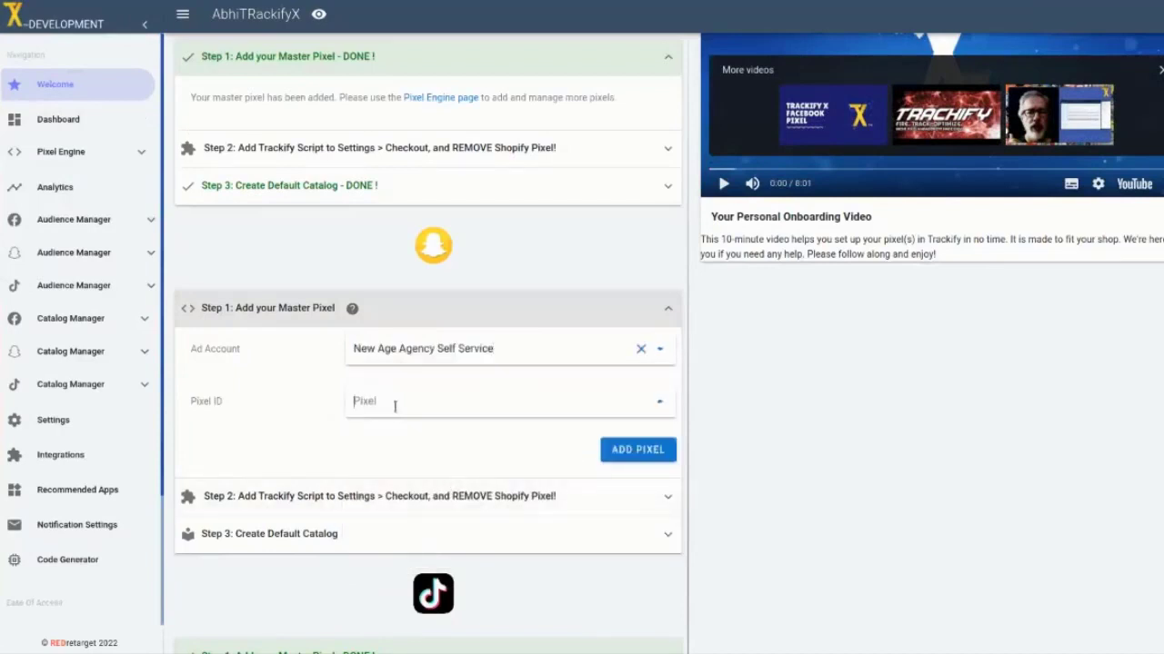
click(509, 401)
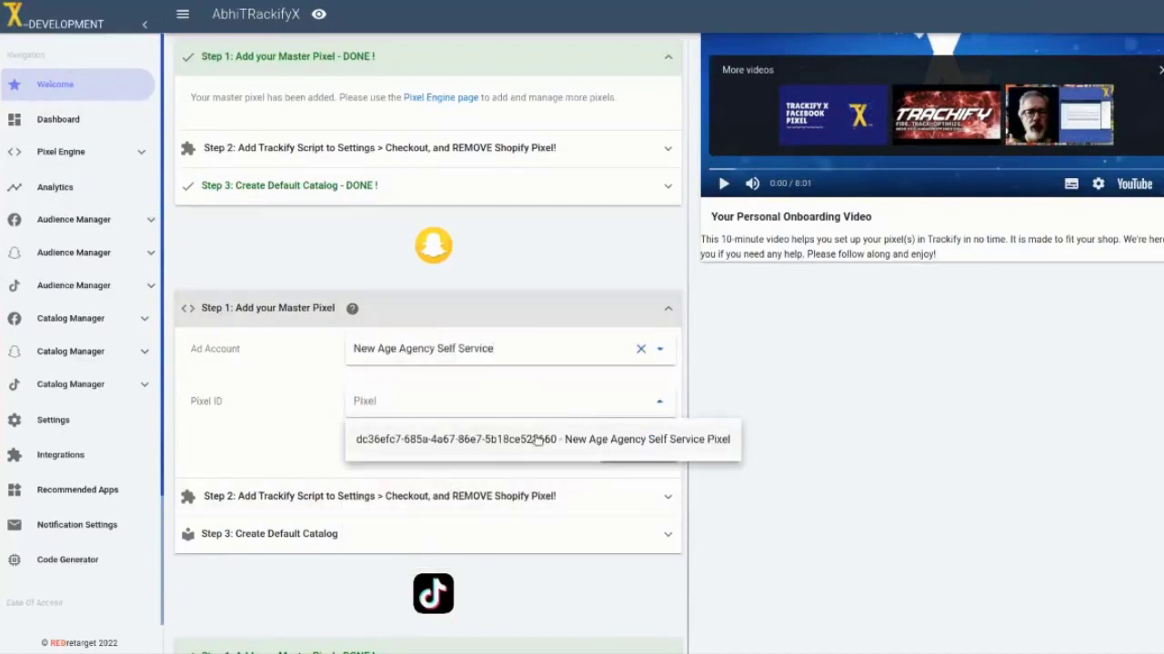
click(542, 439)
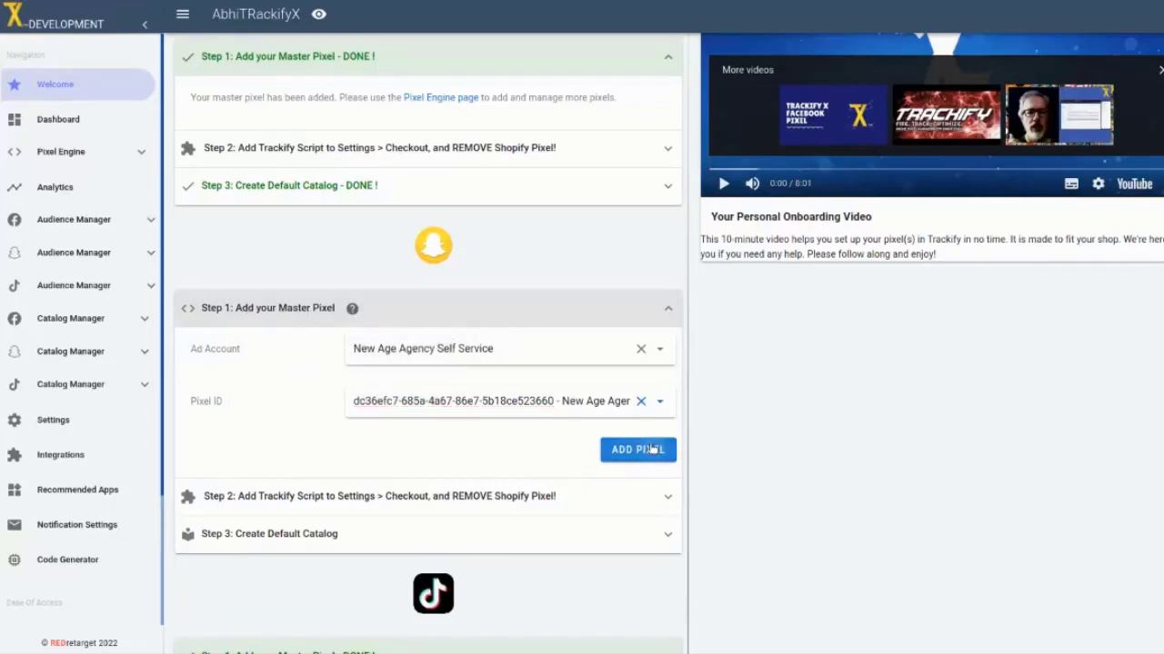
click(637, 449)
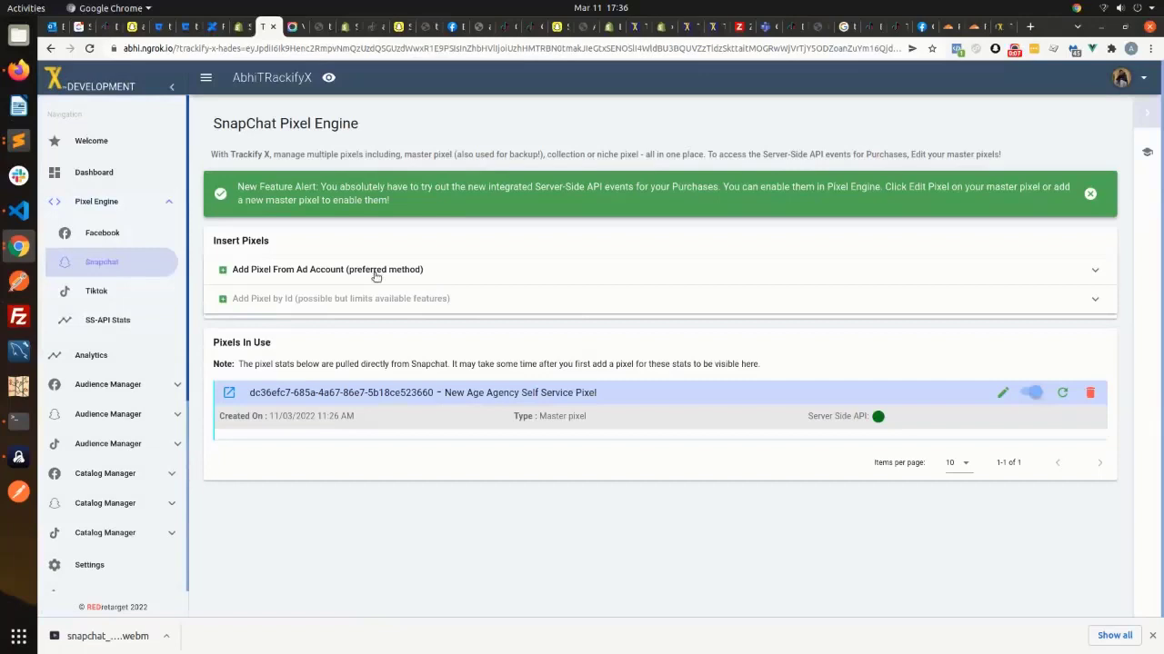
Select organization TrackifyX, ad account TrackifyX Self Service, and the TrackifyX Self Service Pixel
click(327, 269)
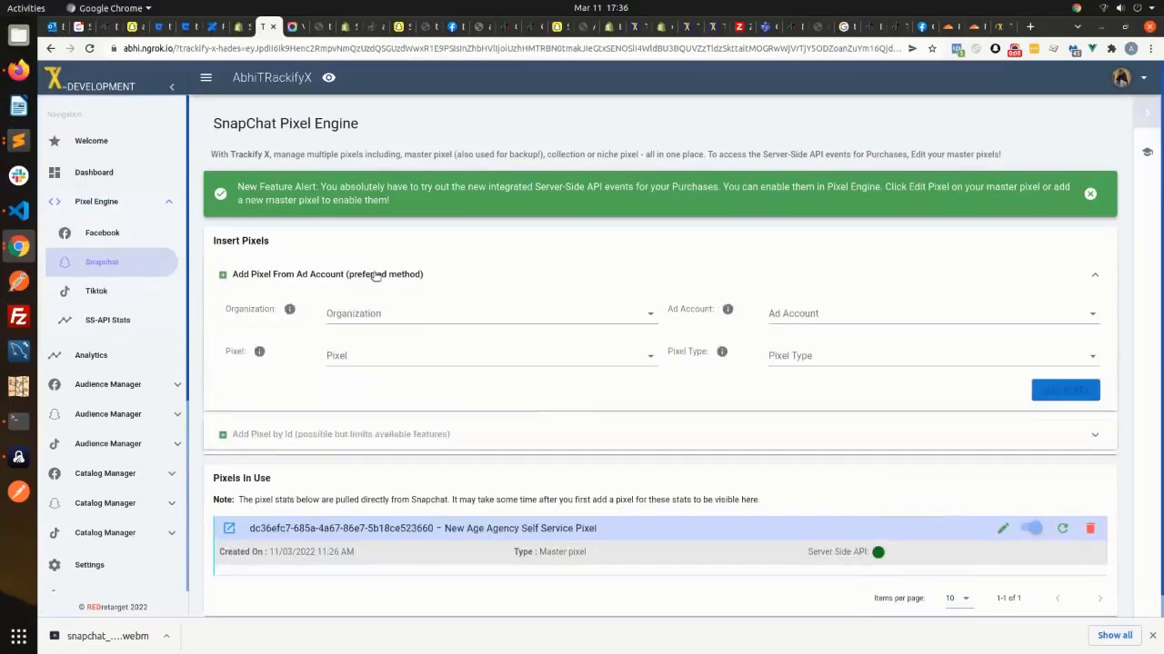
click(490, 313)
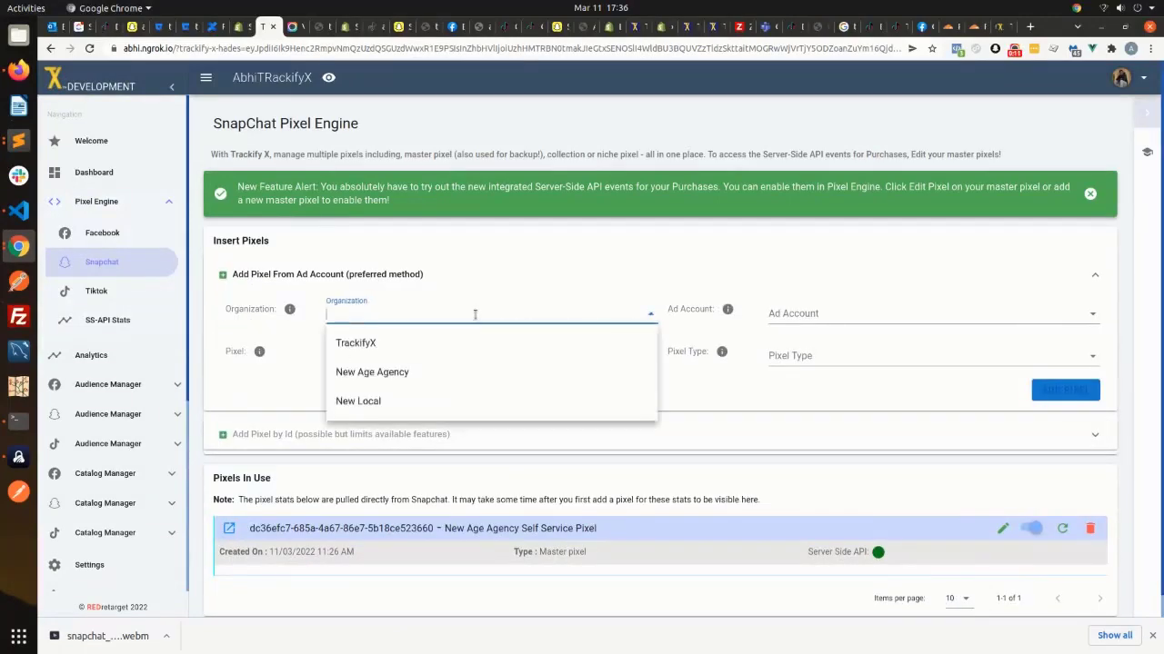
click(355, 343)
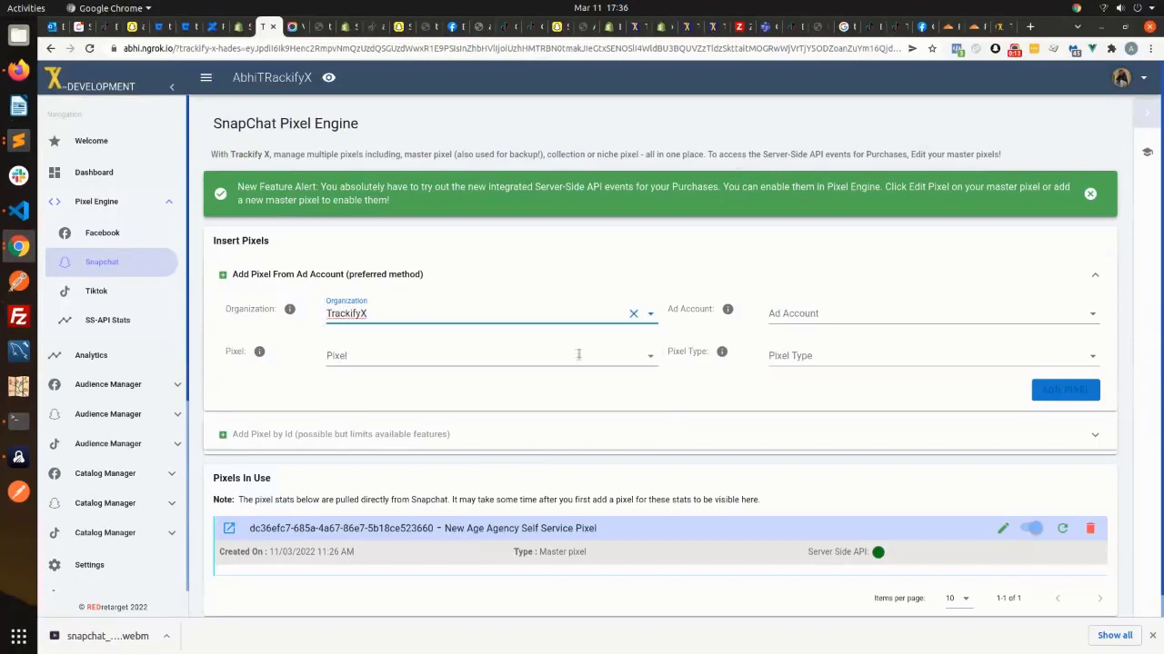
click(927, 312)
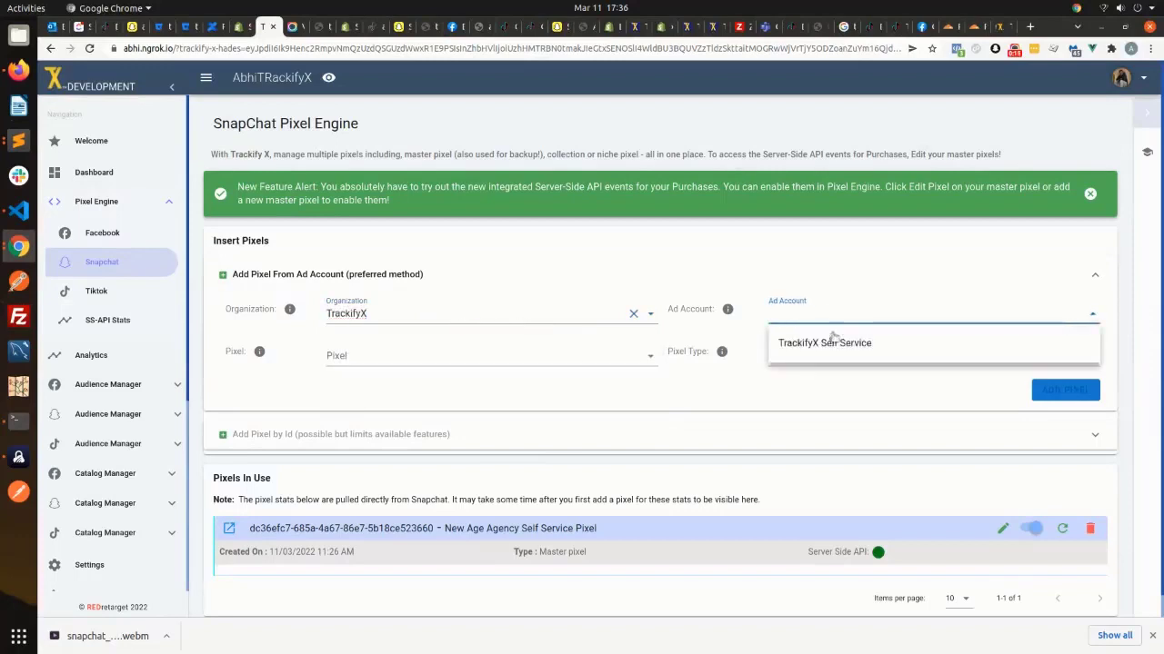
click(823, 342)
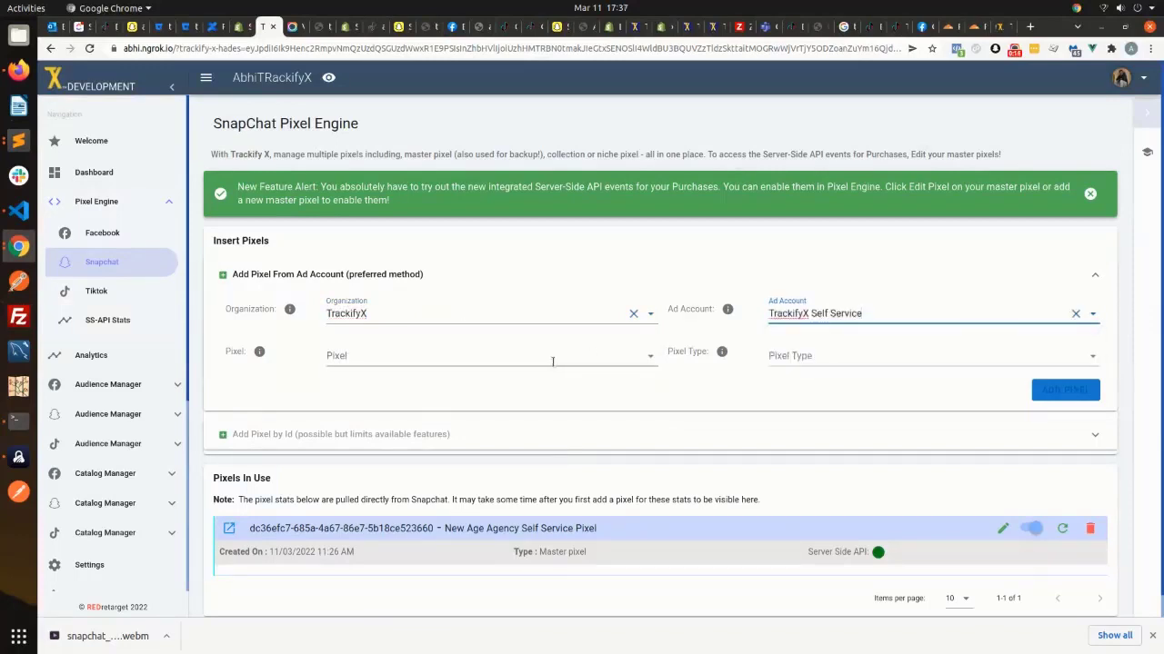
click(491, 355)
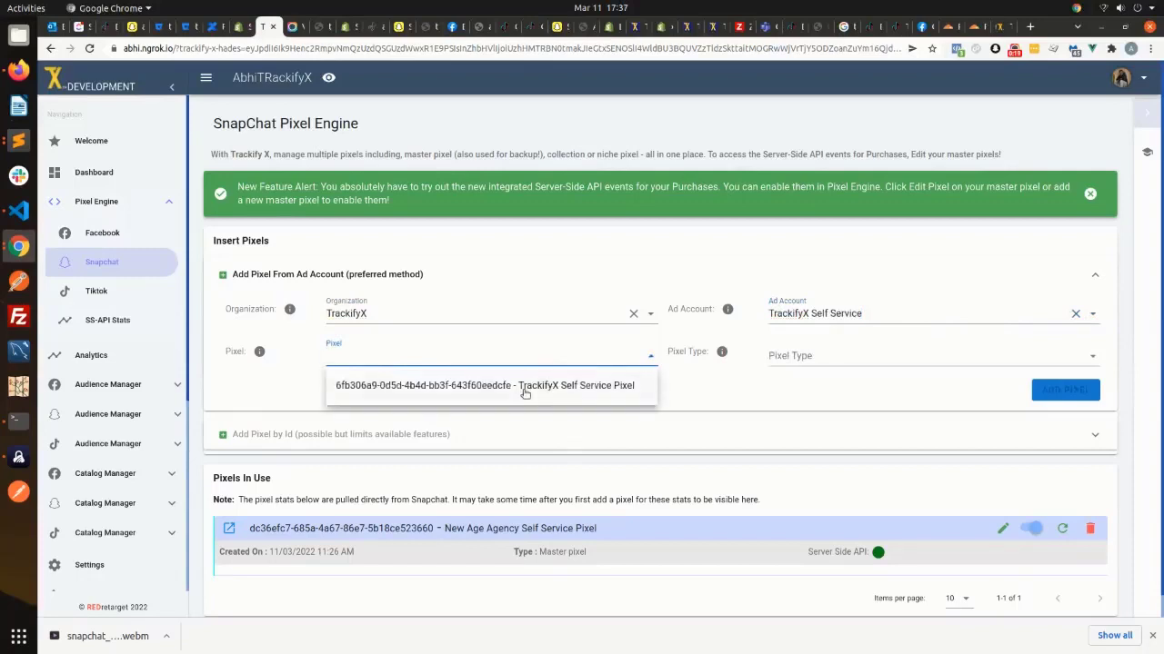
click(485, 384)
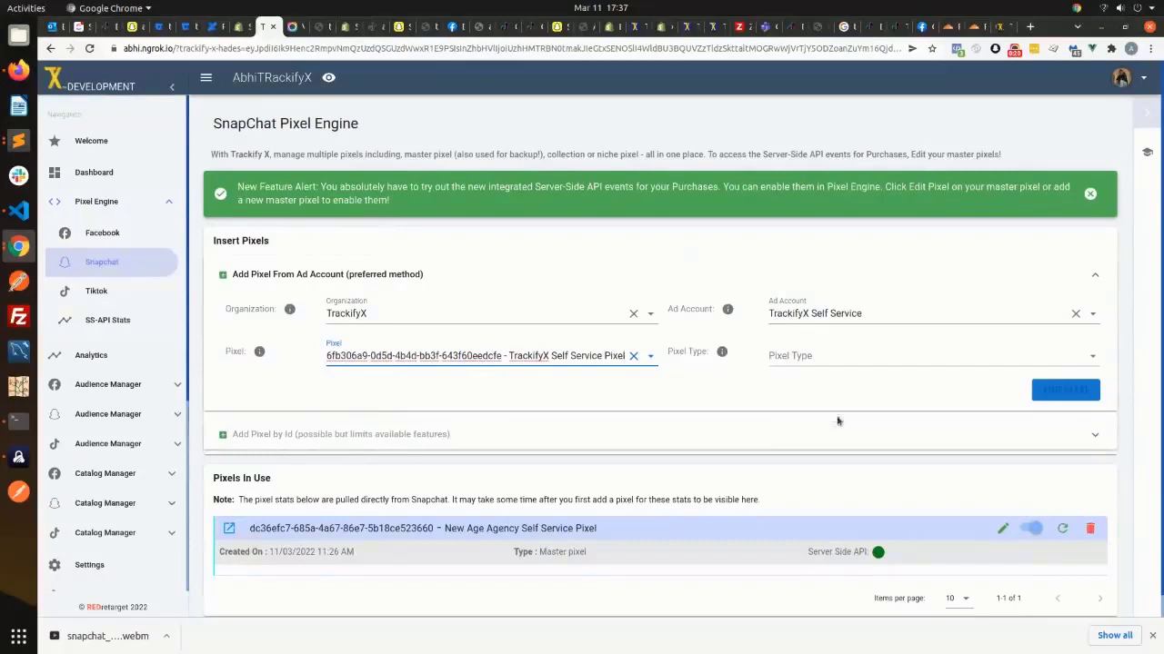
Set Pixel Type to Master pixel, enable Server Side API, and add the pixel
click(931, 356)
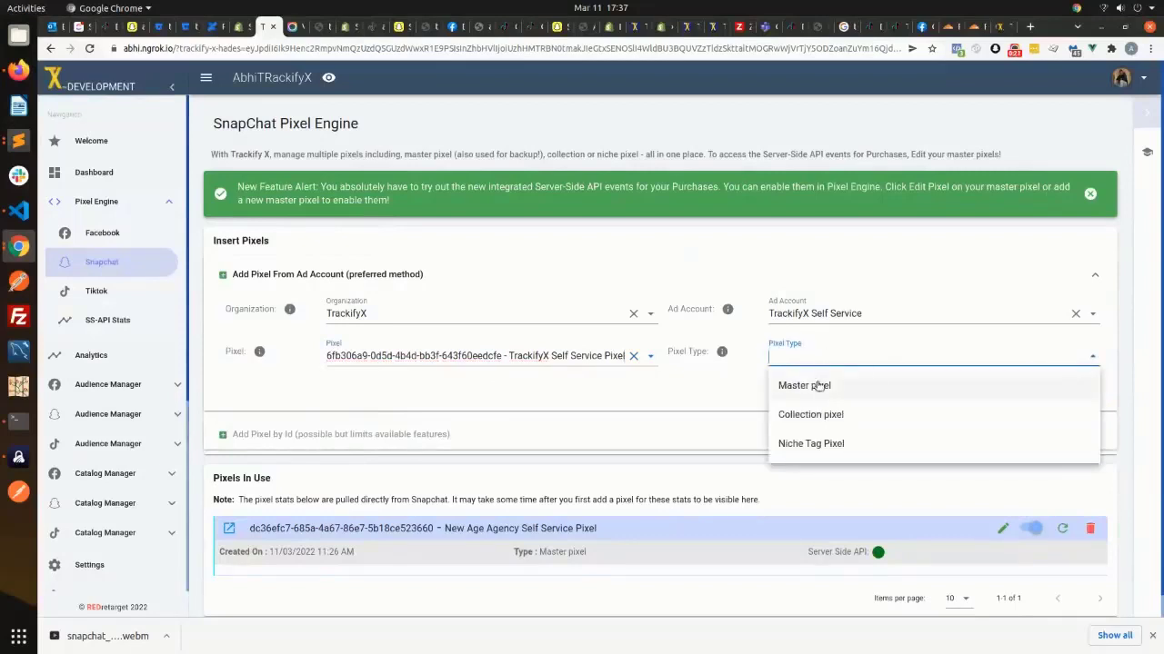
click(803, 386)
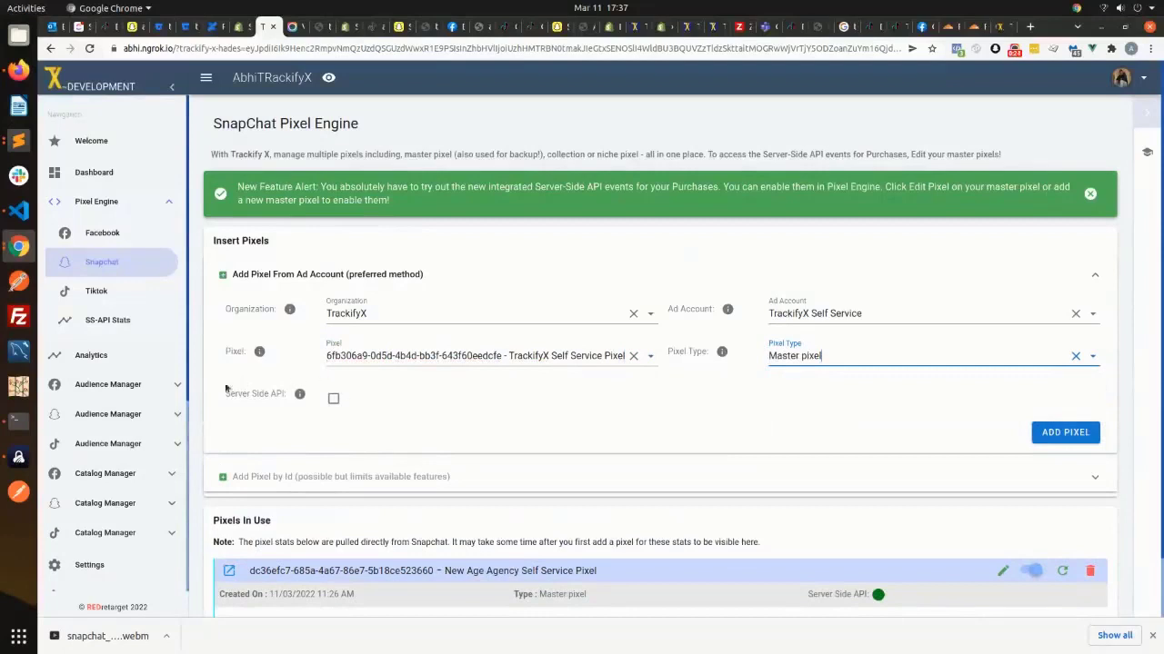
click(334, 398)
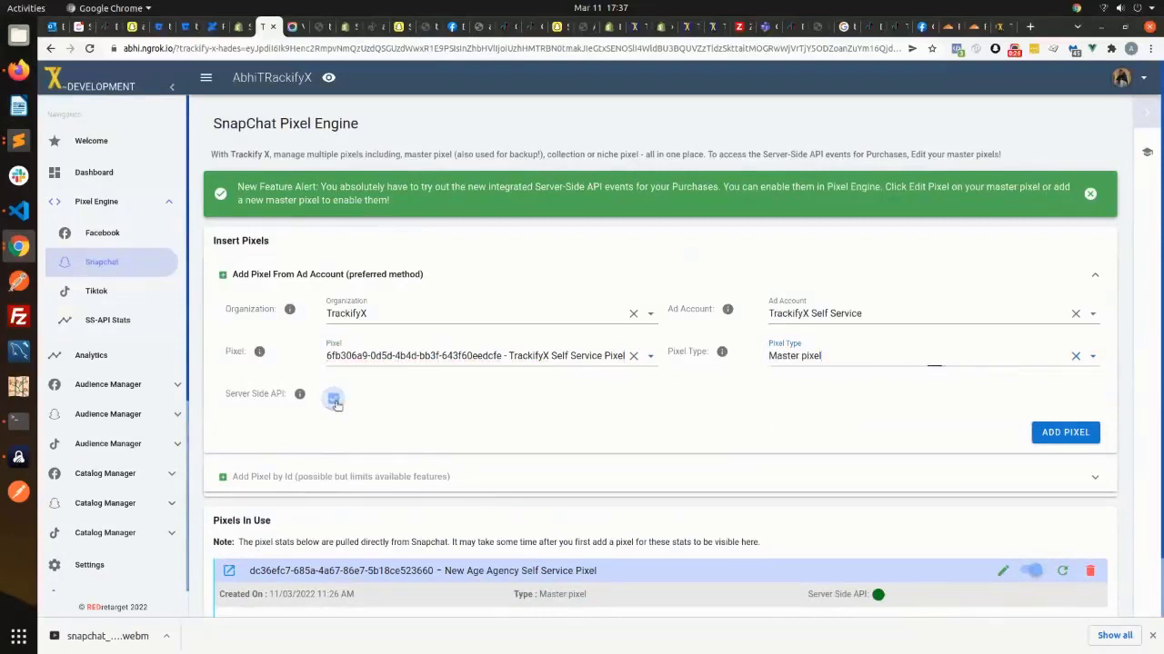
click(334, 398)
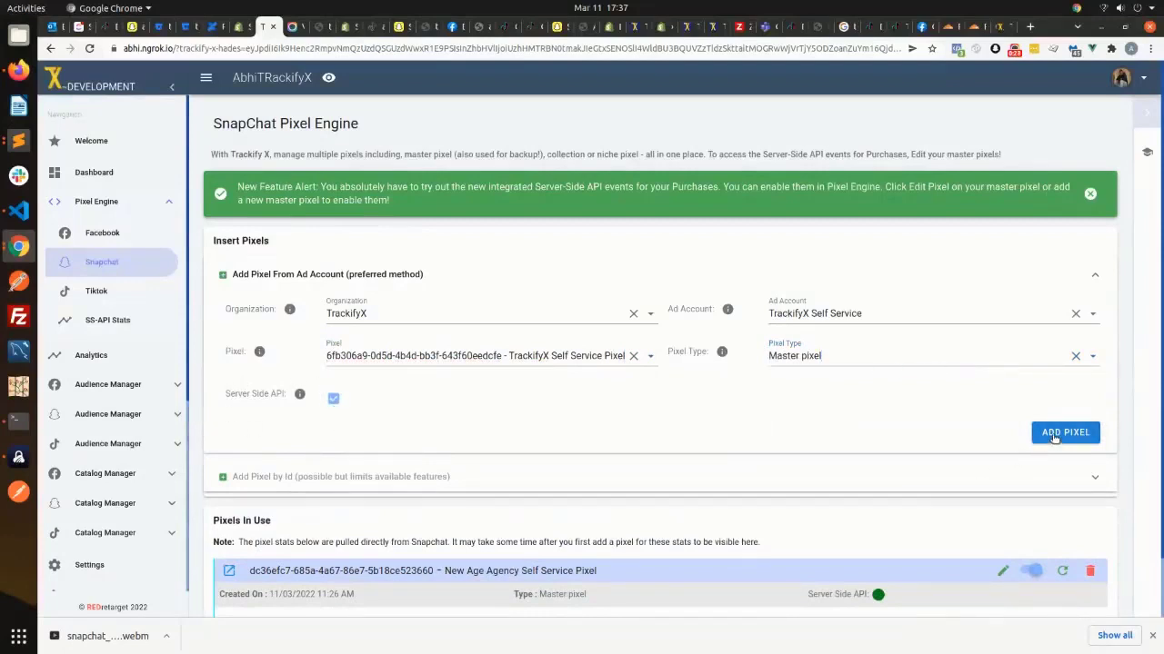
click(1064, 432)
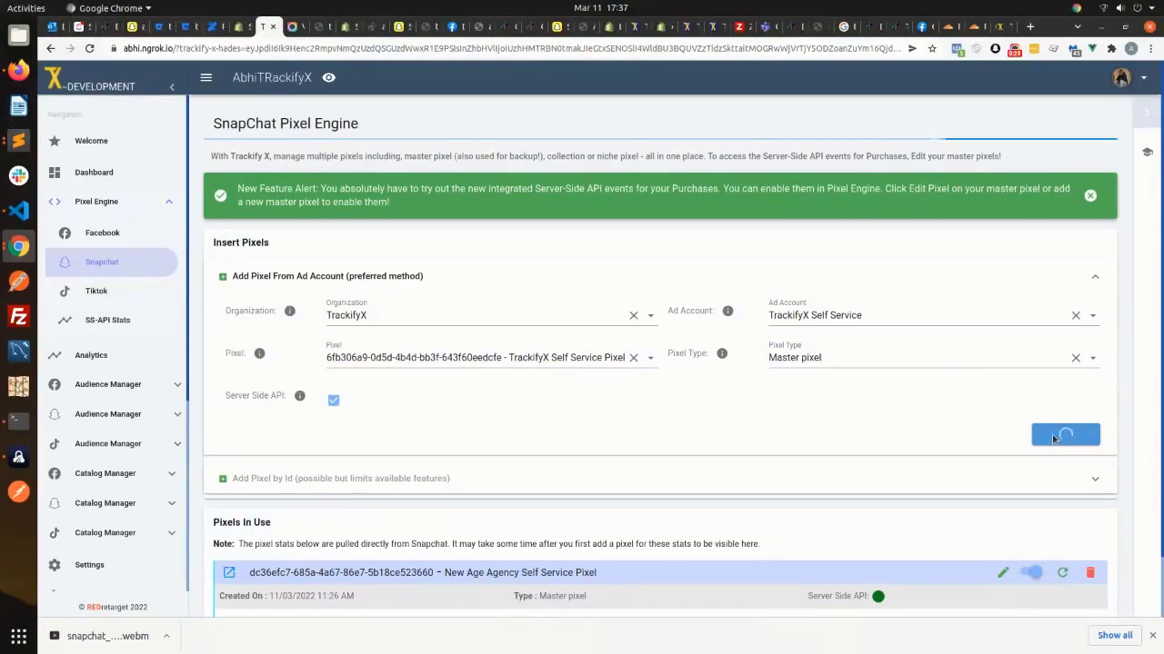
click(1065, 434)
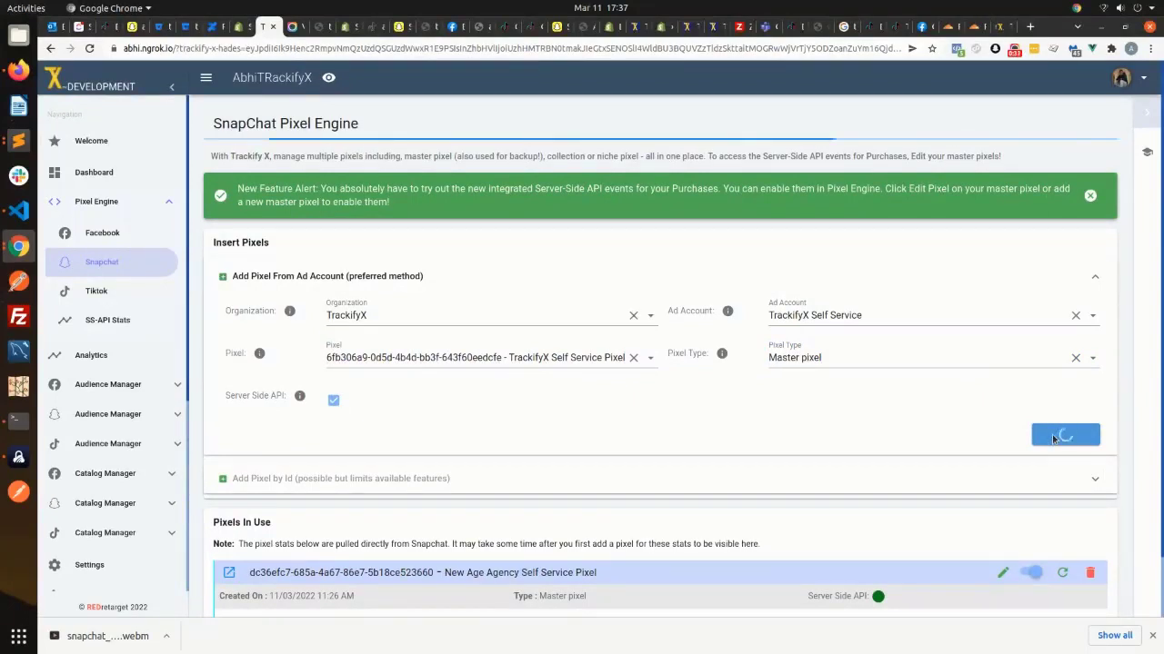
Finish saving the master pixel and scroll to the Snapchat checkout script step
click(1064, 434)
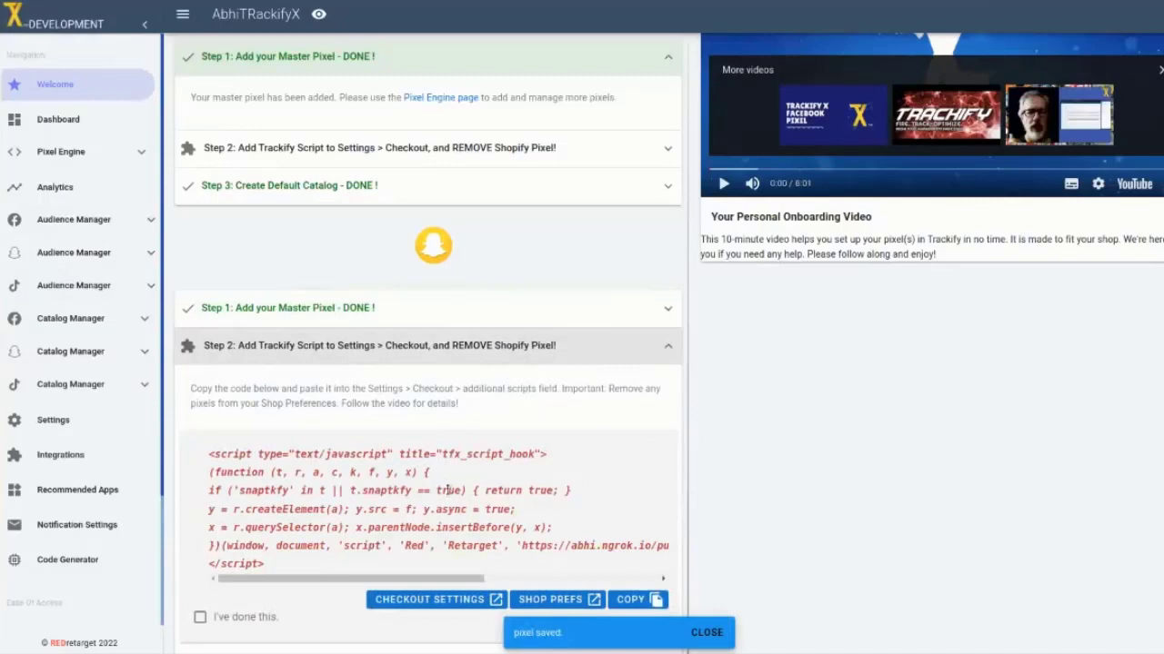
scroll(down, 3)
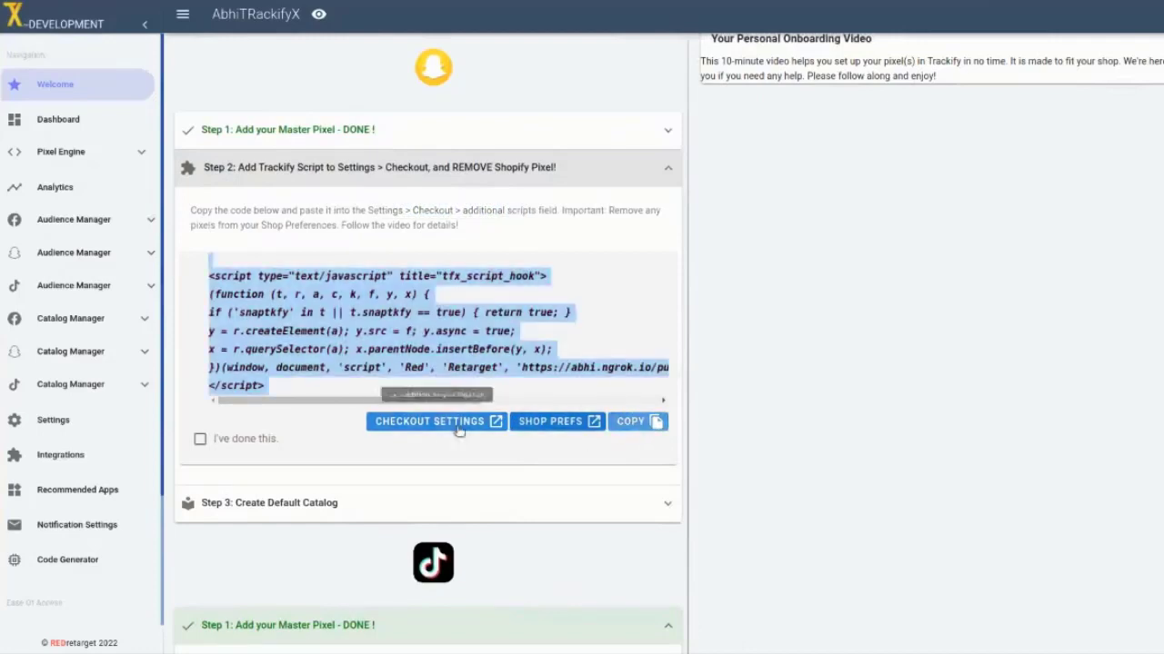
click(430, 421)
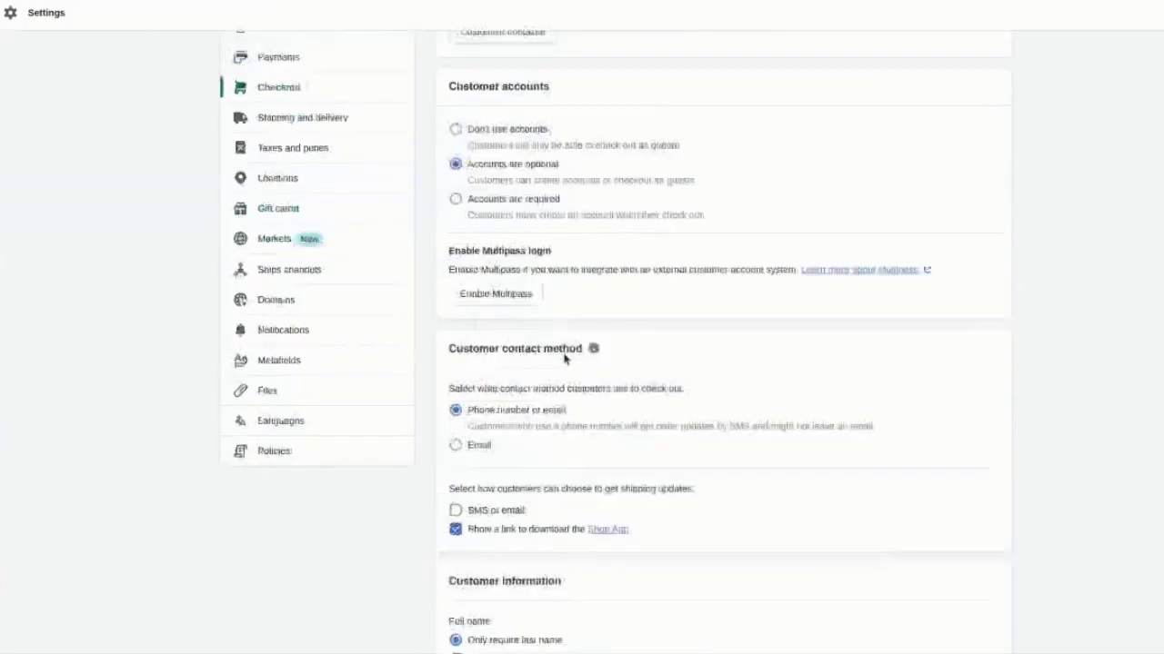
scroll(down, 3)
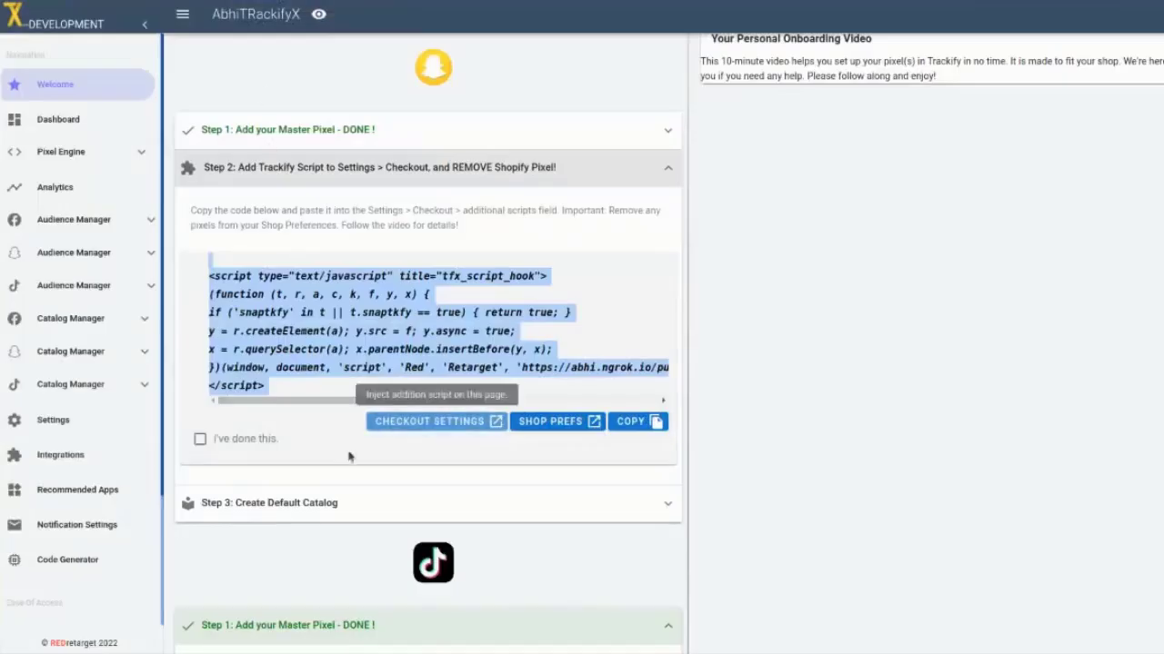
Check the live store page with Snap Pixel Helper, then cancel adding the extension
click(200, 439)
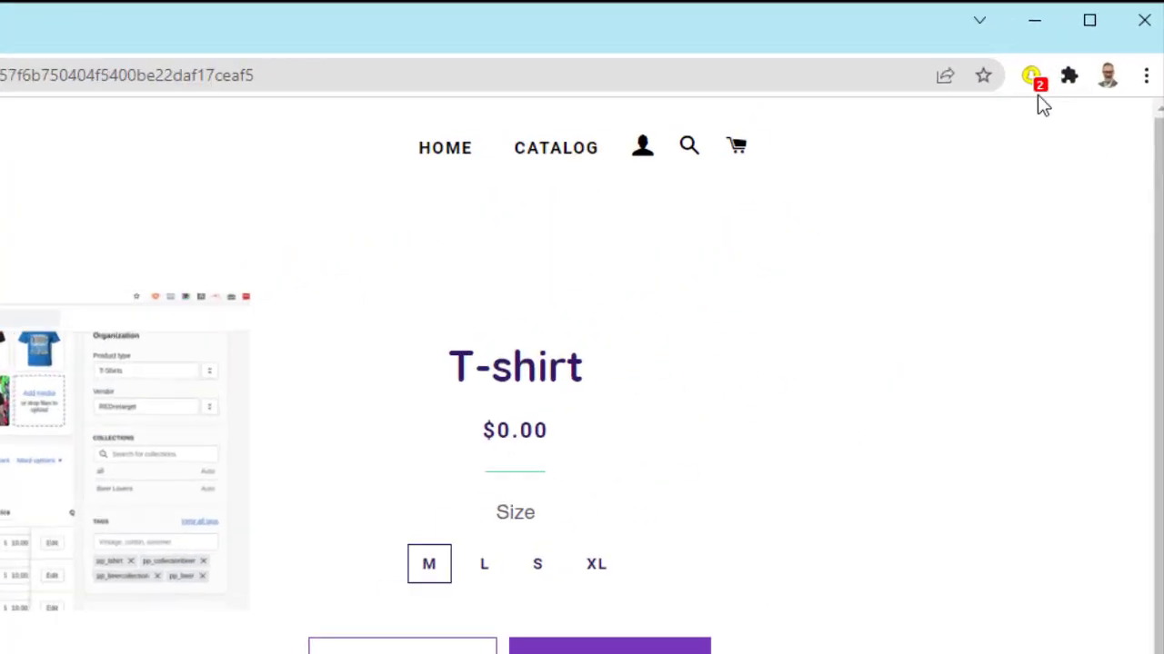
click(1031, 75)
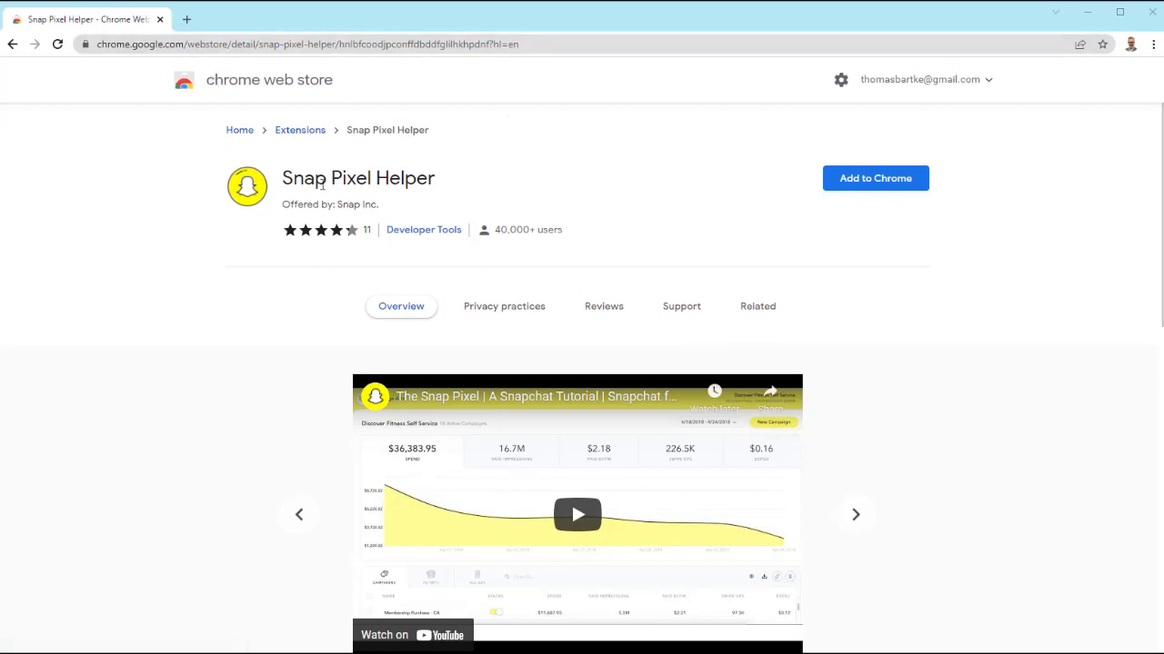
click(873, 177)
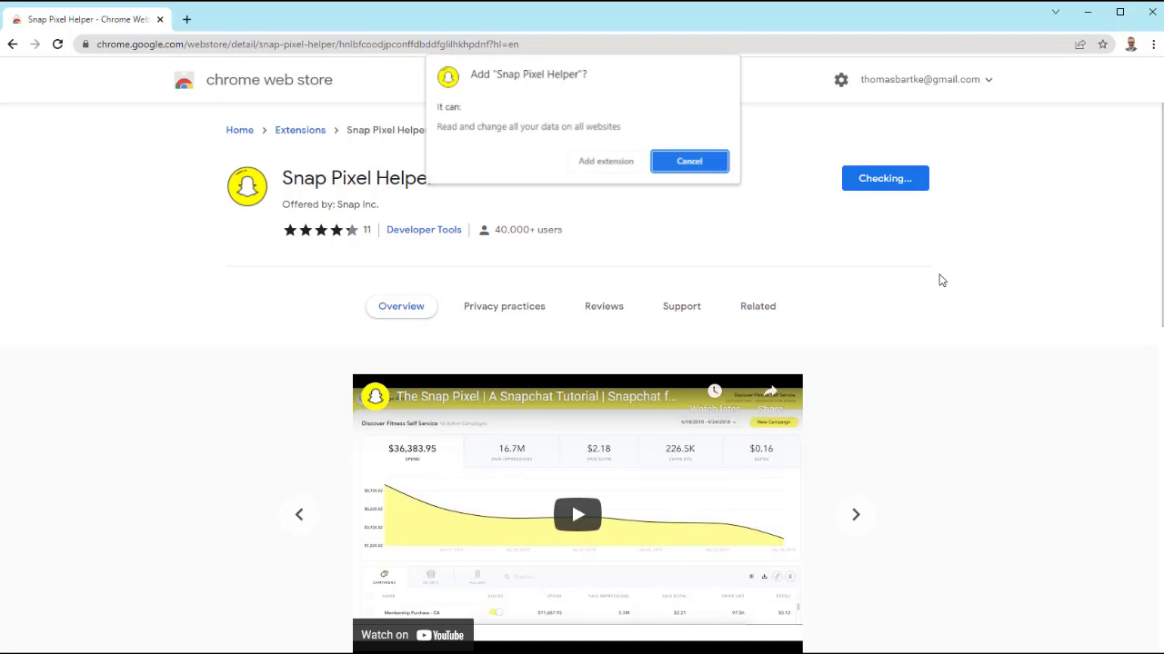
click(689, 161)
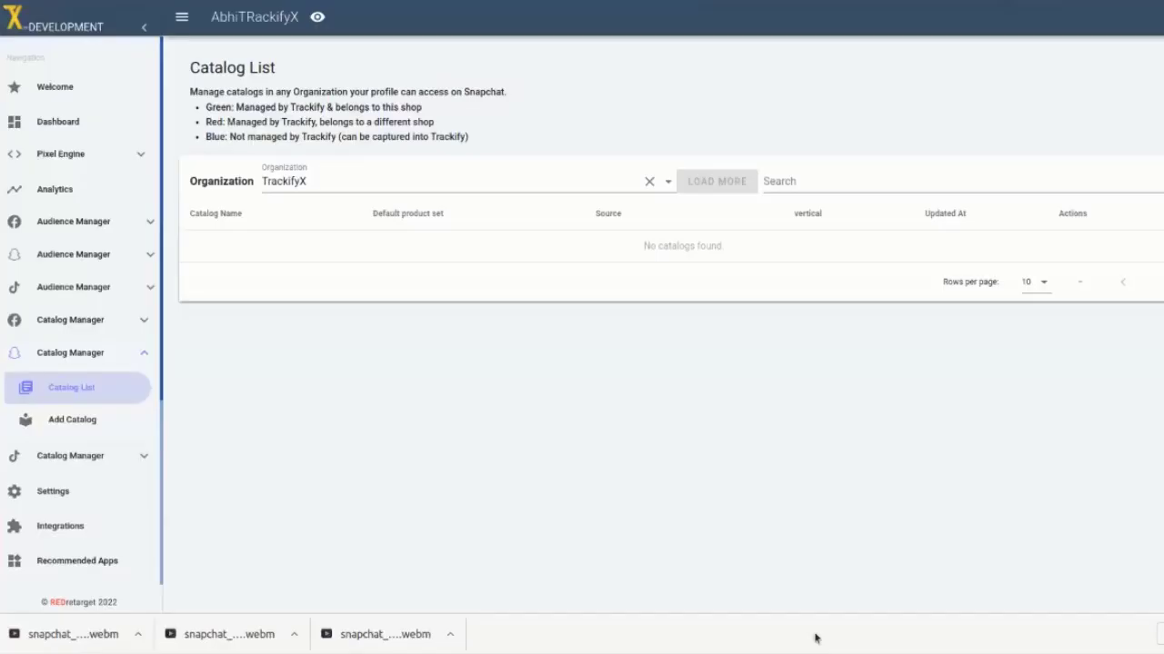
mouse_move(104, 401)
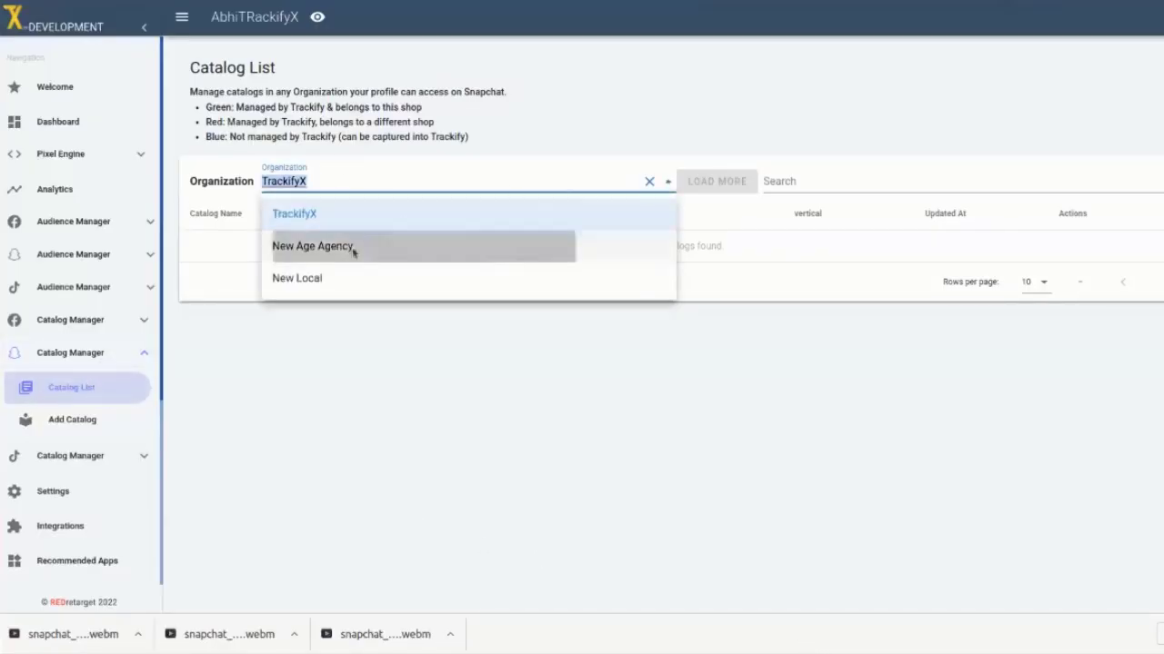
Show New Age Agency catalogs and page forward and back through the results
click(312, 245)
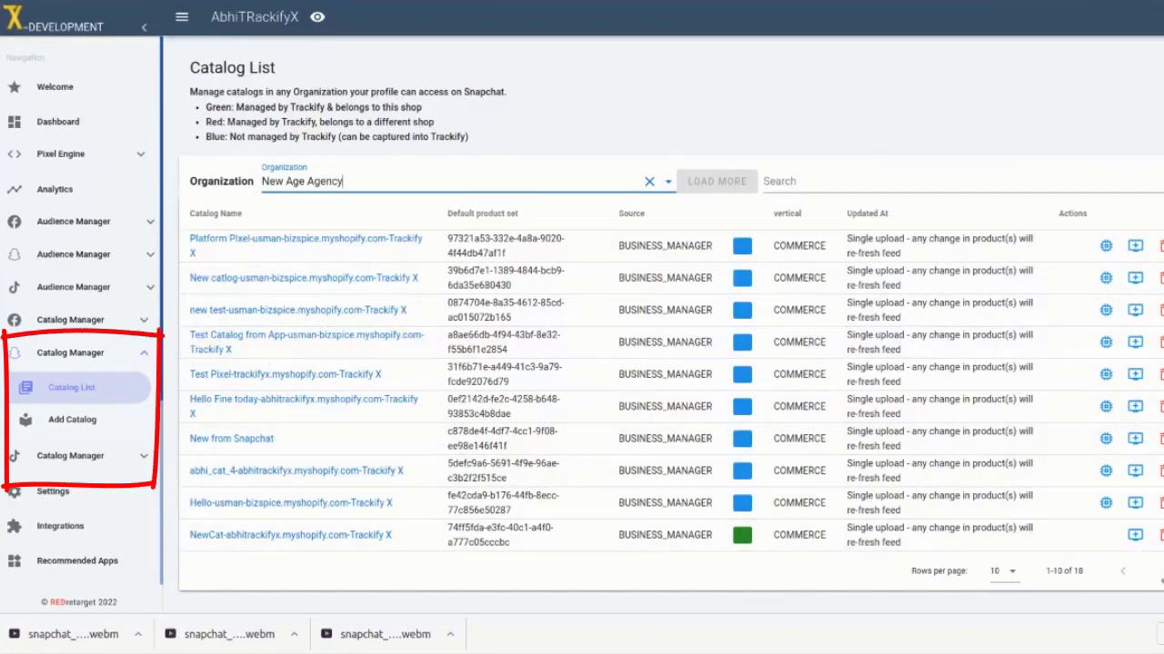
click(1123, 507)
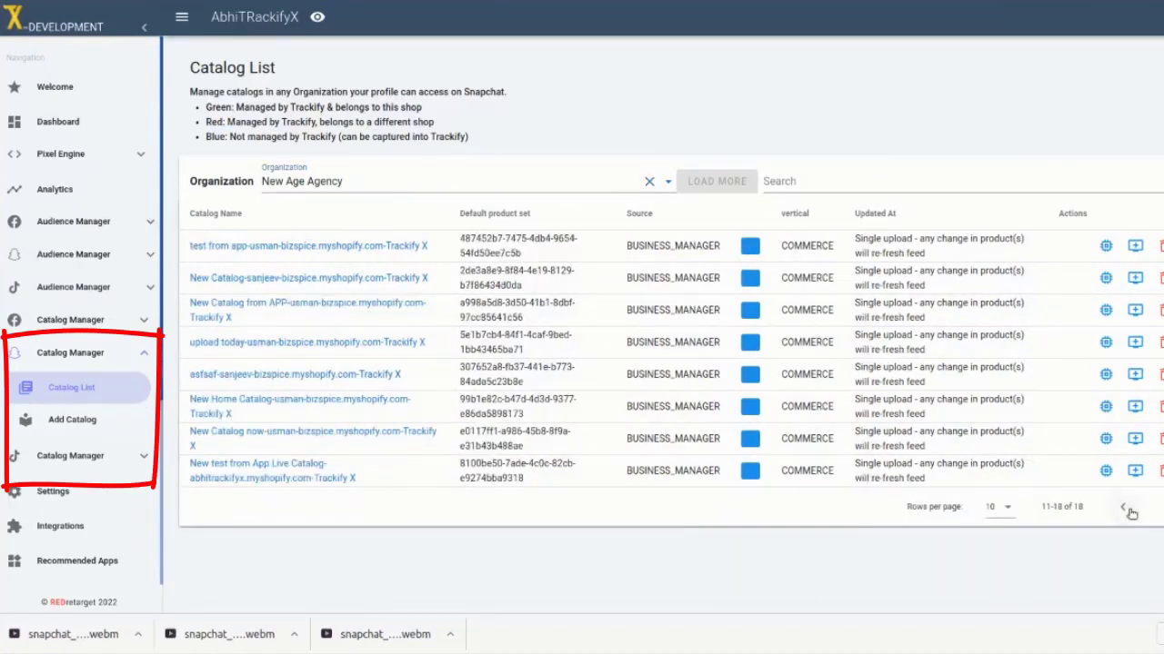
click(1123, 507)
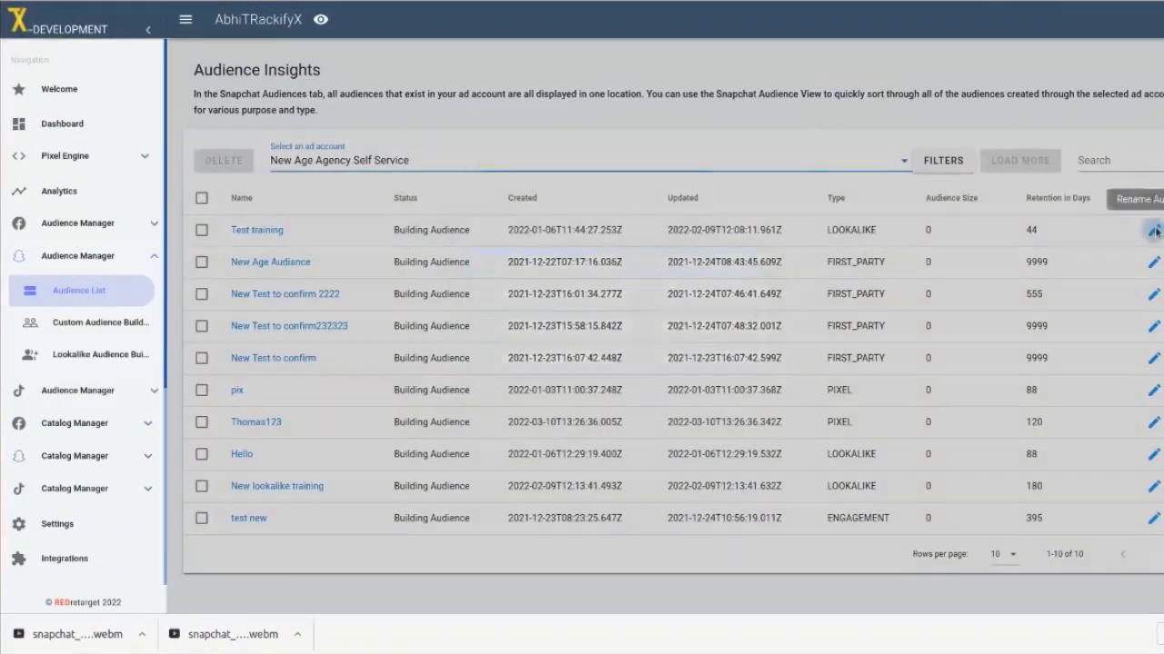
Discard renaming the Test training audience and include VIEW_CONTENT events in the audience builder
click(1154, 229)
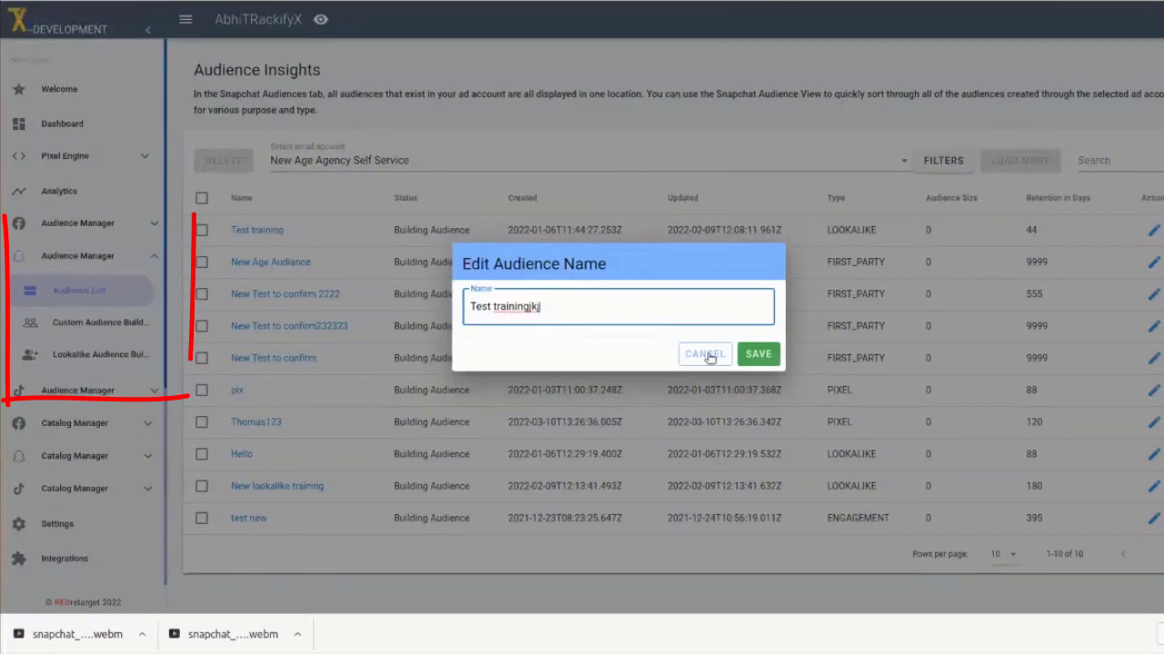
click(99, 322)
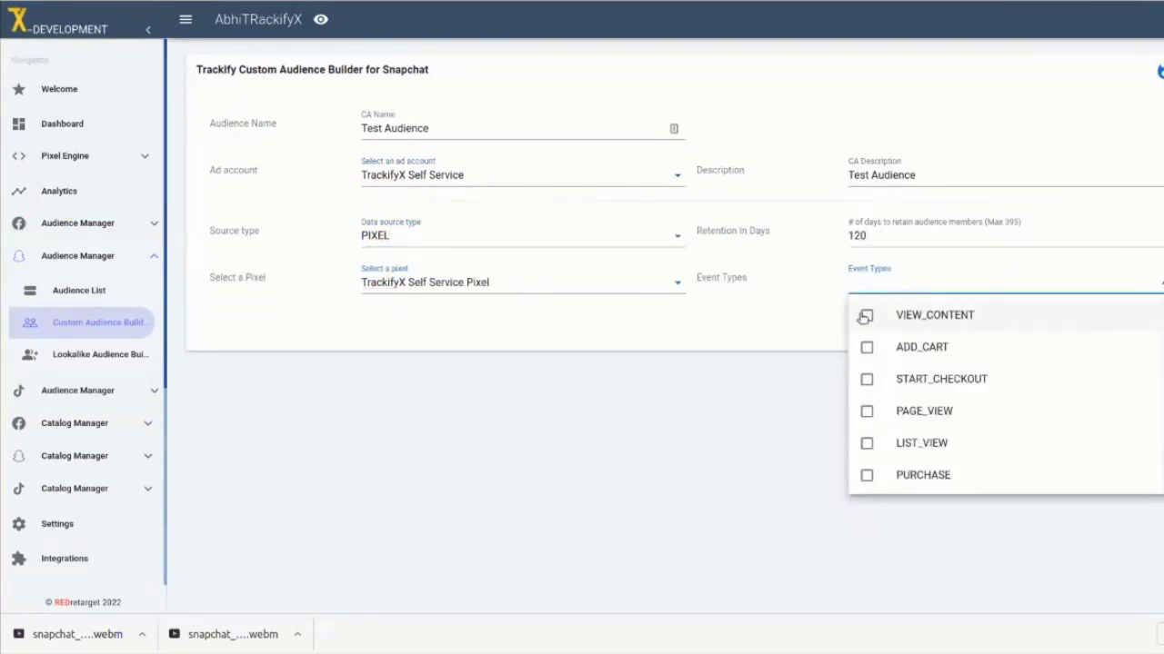
click(865, 347)
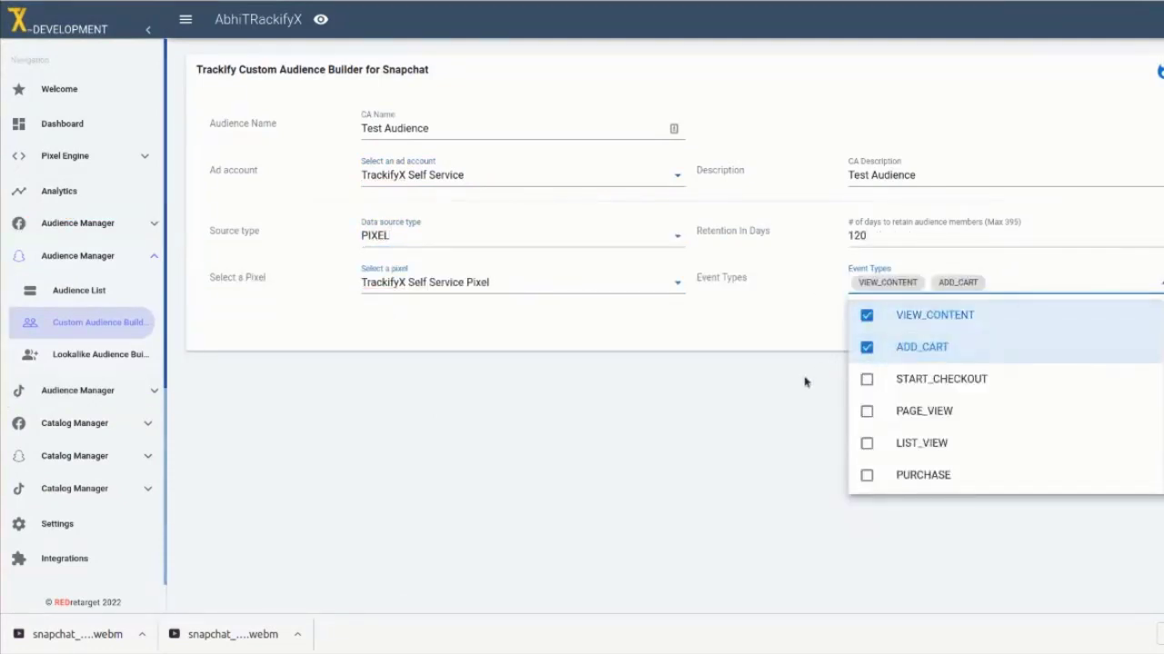
Mark the New Test to confirm232323 audience, view Lookalike Audience Builder, then Pixel Engine
click(79, 290)
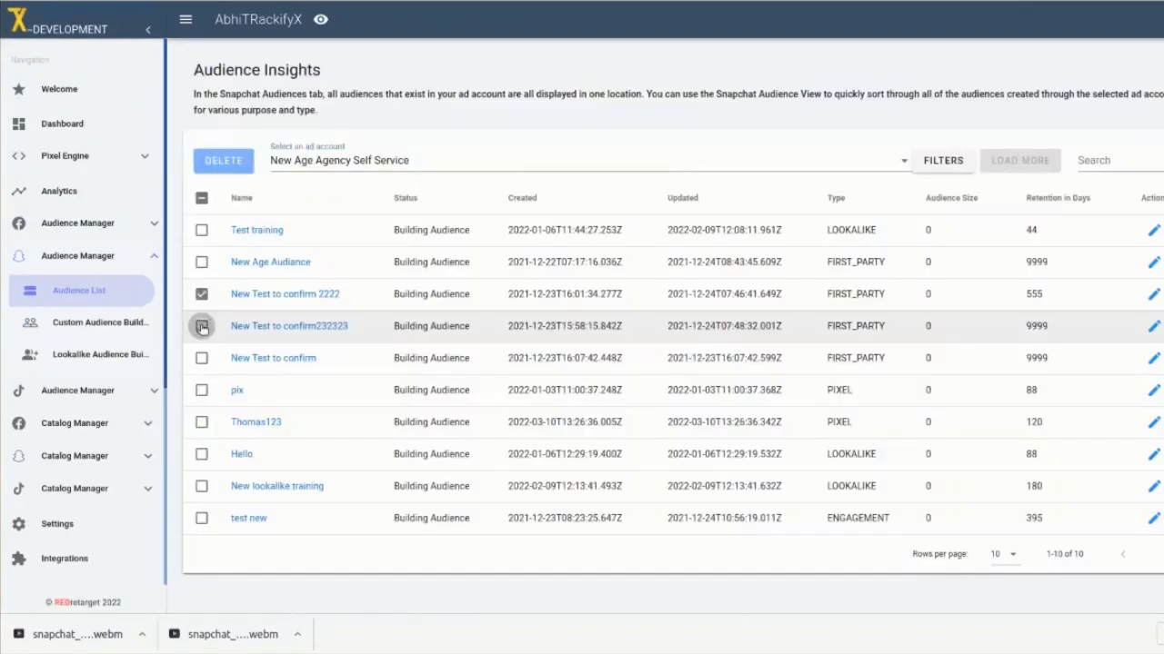
click(201, 325)
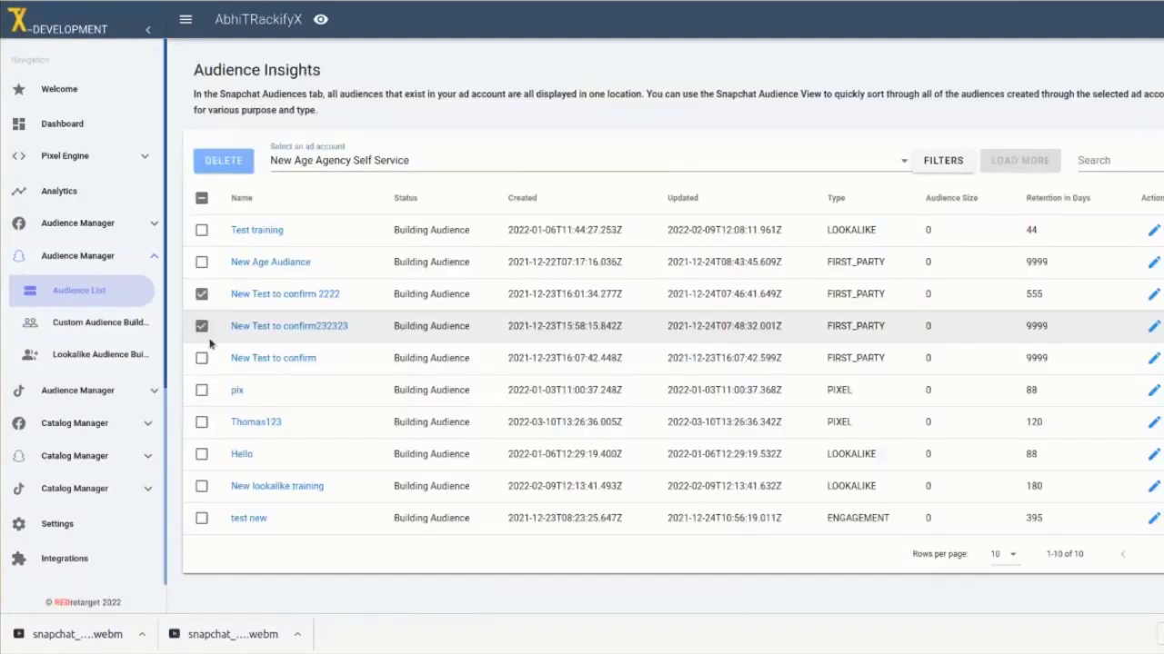
click(100, 354)
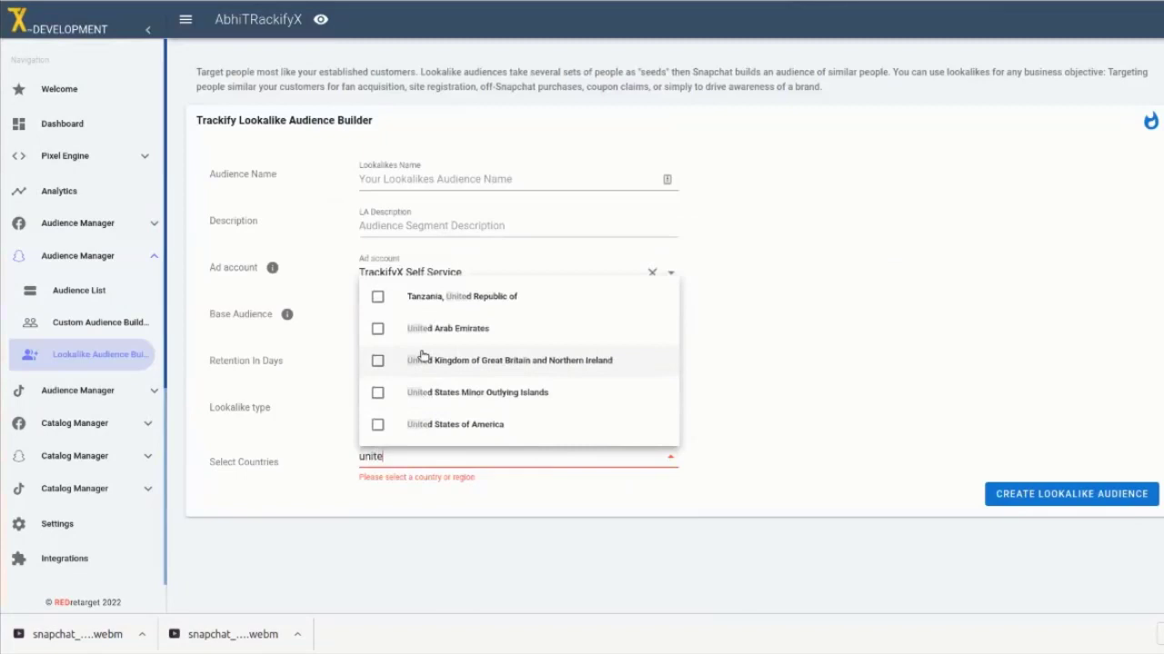
click(377, 424)
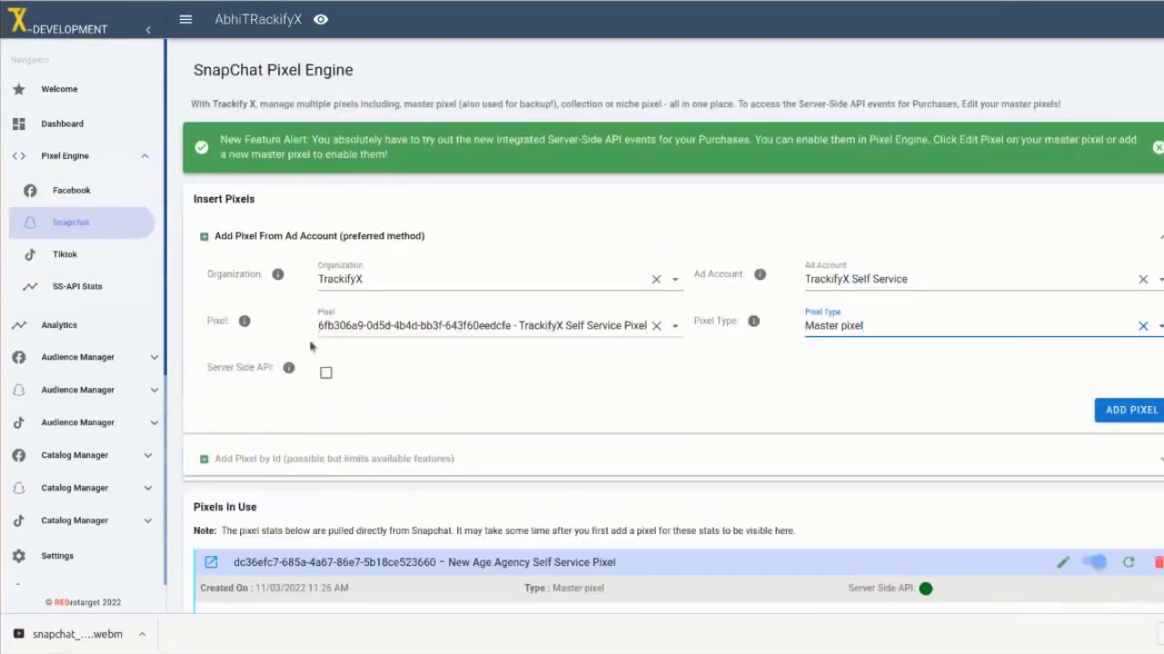
Enable Server Side API and submit the TrackifyX Self Service Pixel as master pixel
click(325, 373)
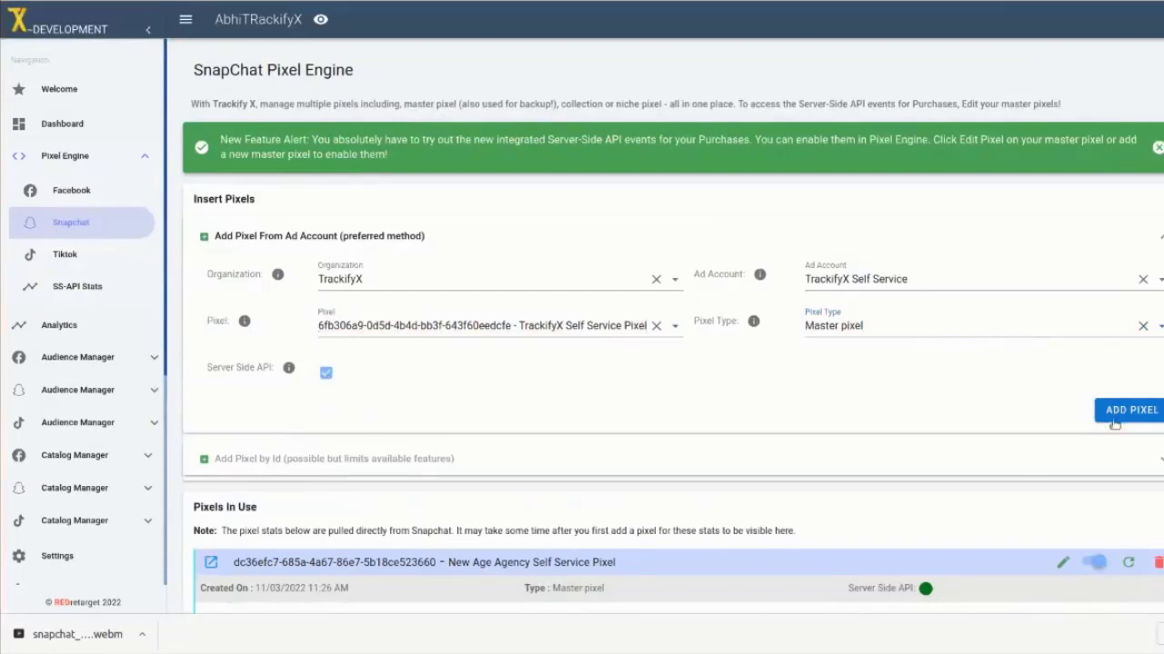
click(1130, 410)
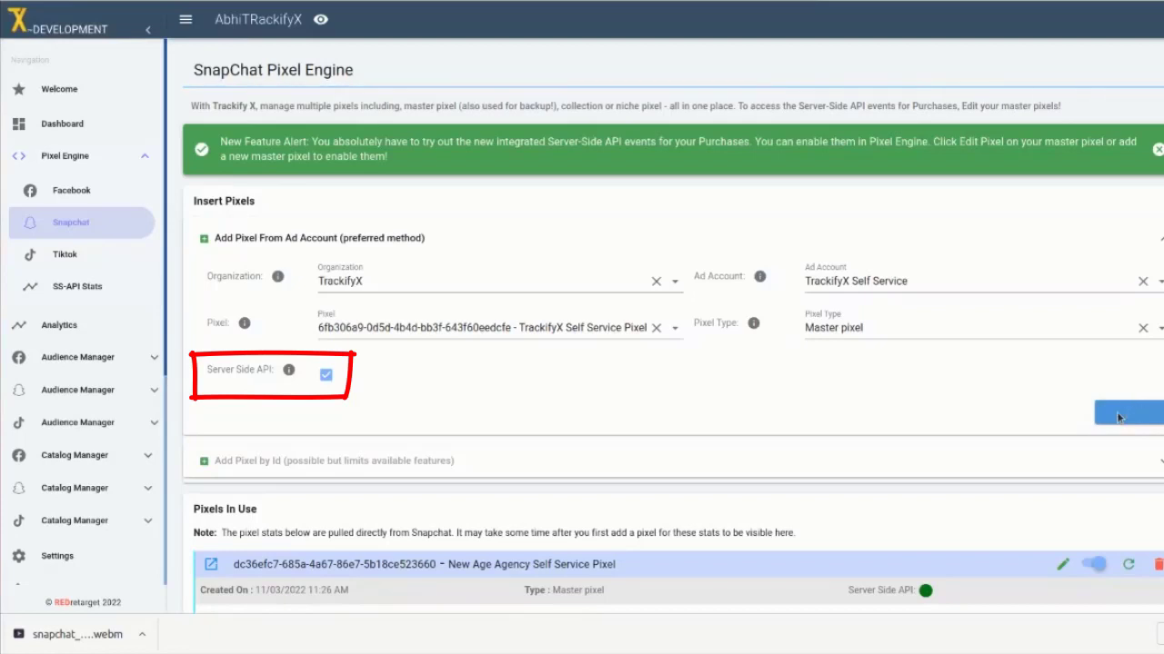
click(1118, 413)
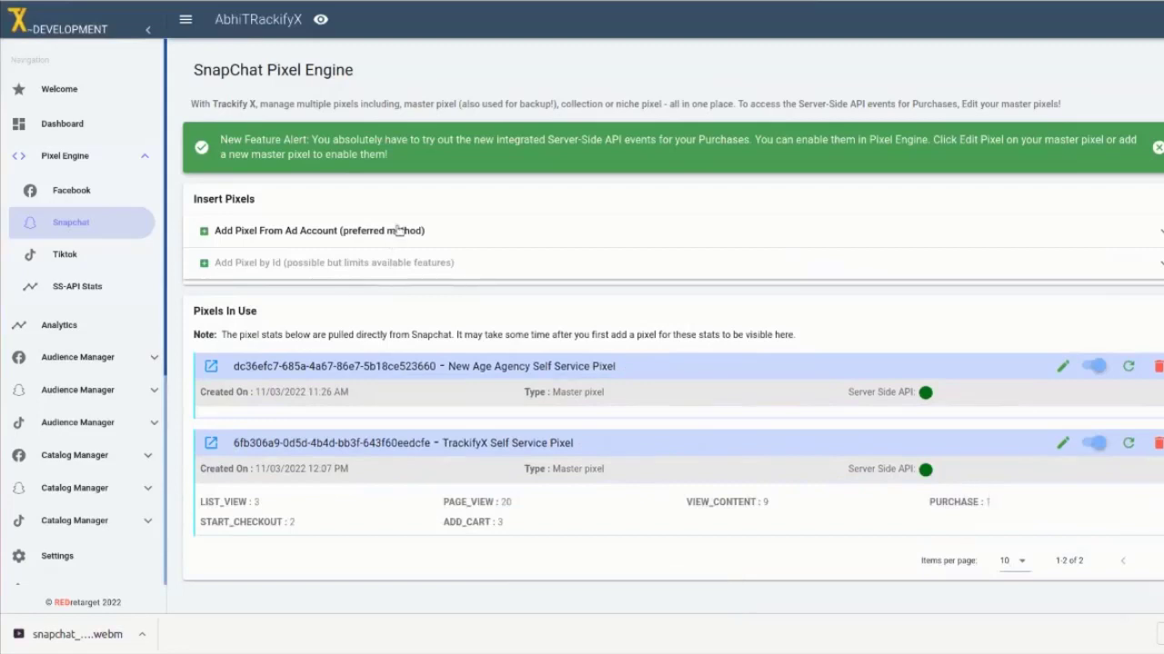
Review the add-pixel form's ad accounts, organizations and pixel types, then open the Snapchat dashboard
click(317, 230)
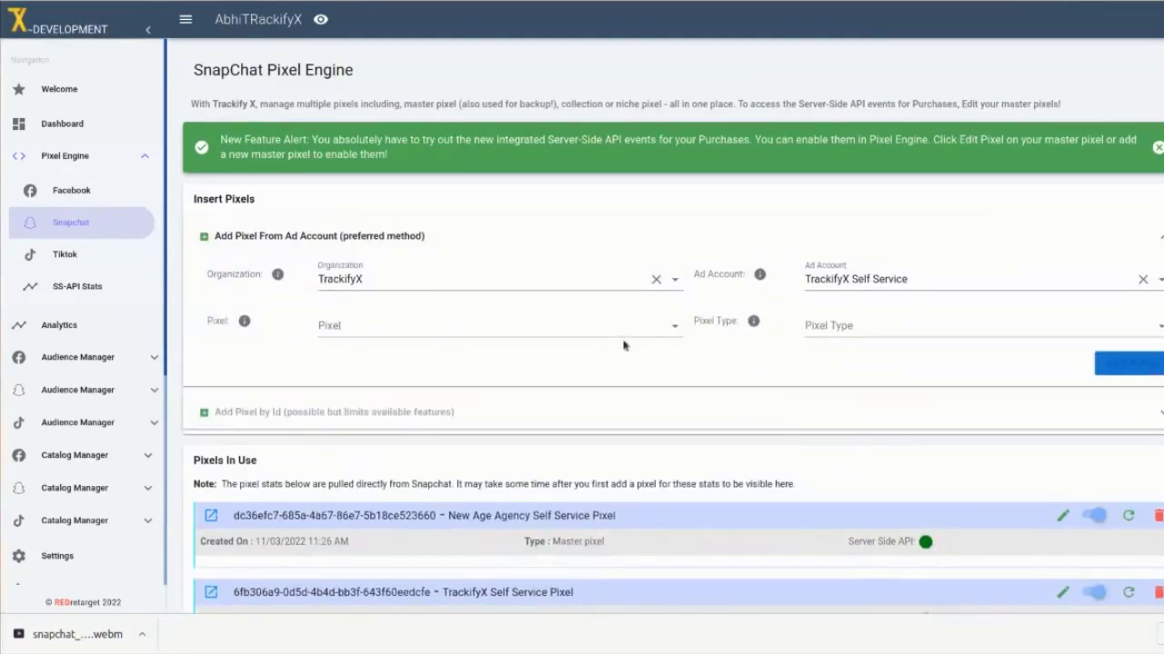
click(909, 279)
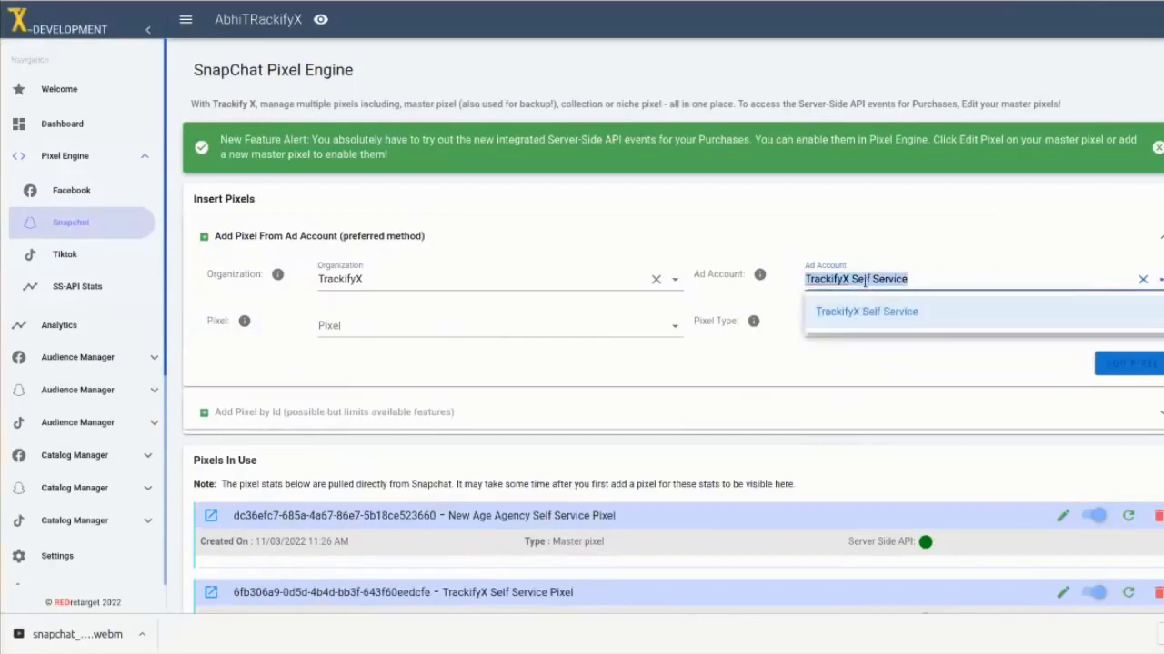
click(496, 279)
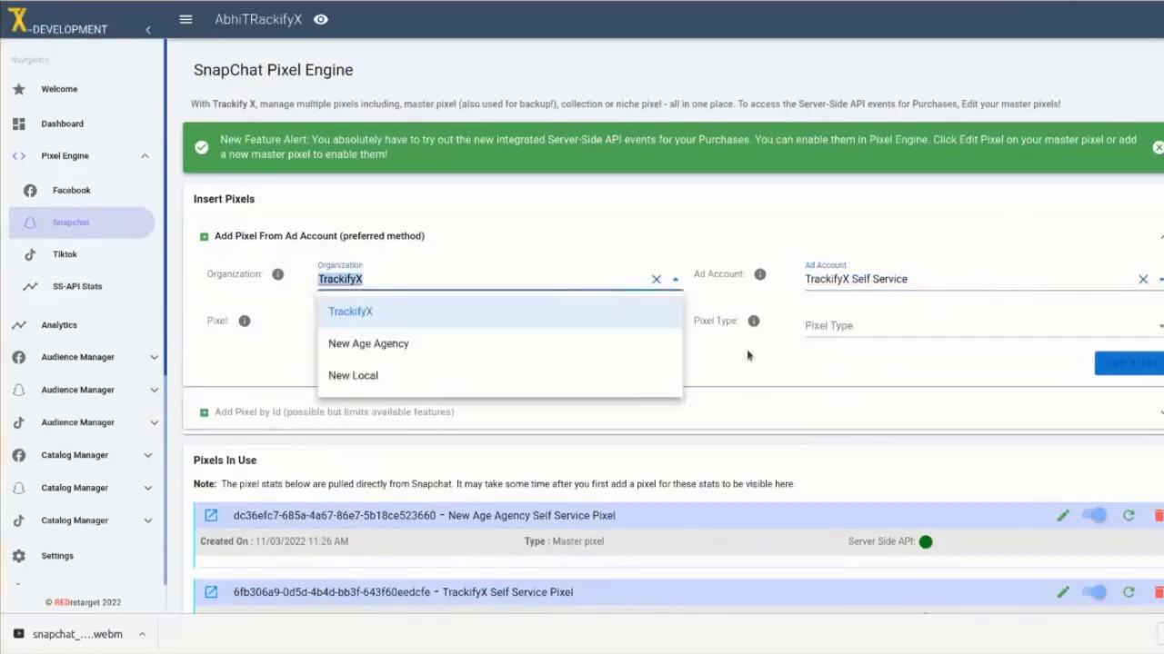
click(982, 325)
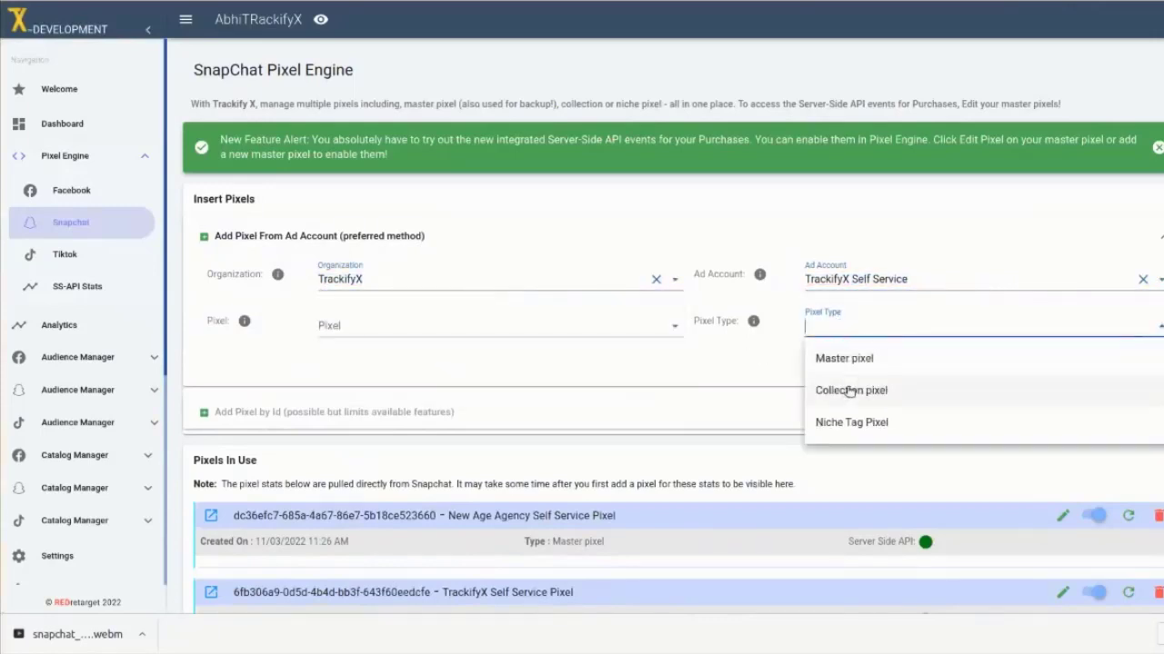
mouse_move(859, 422)
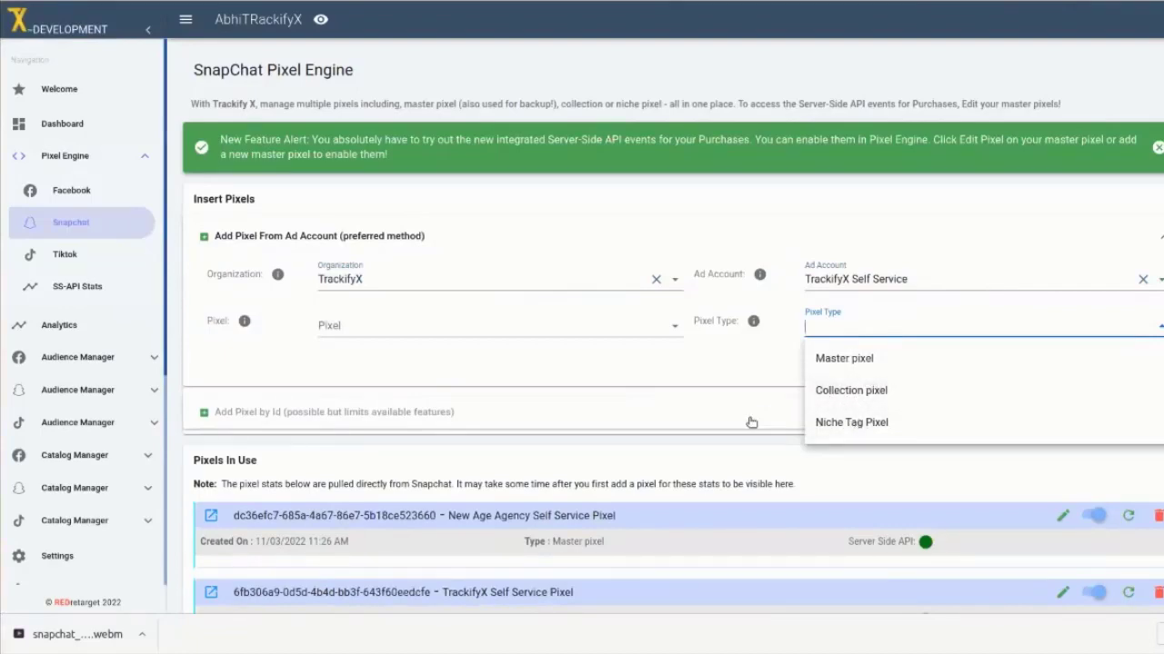
click(61, 123)
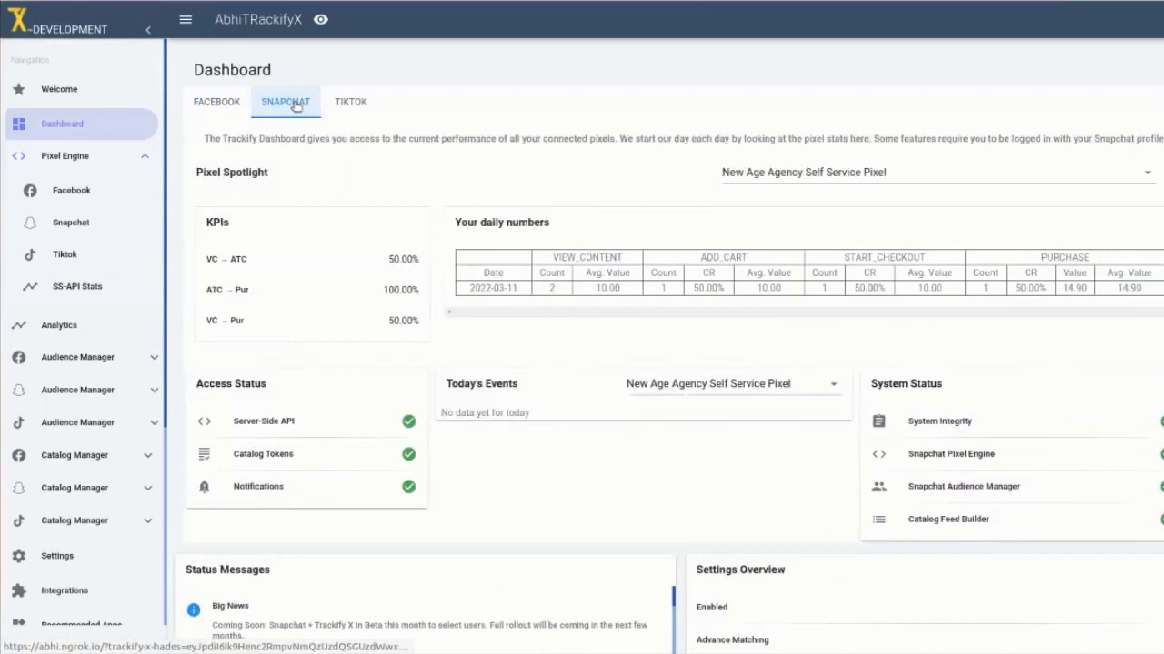
click(285, 102)
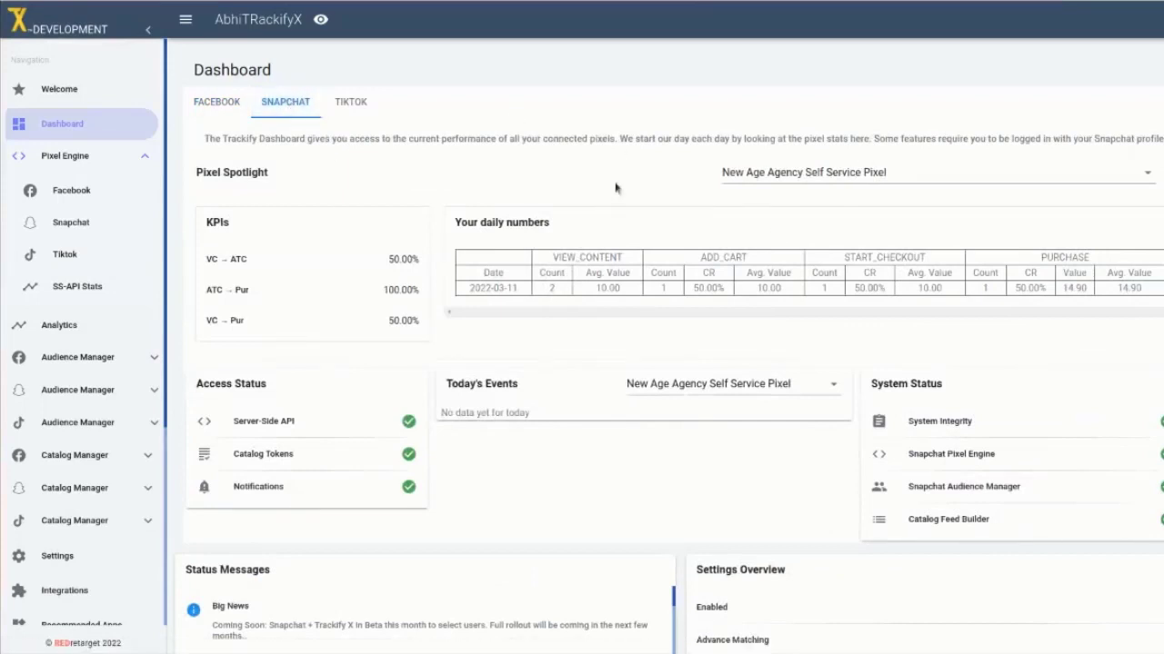
click(936, 171)
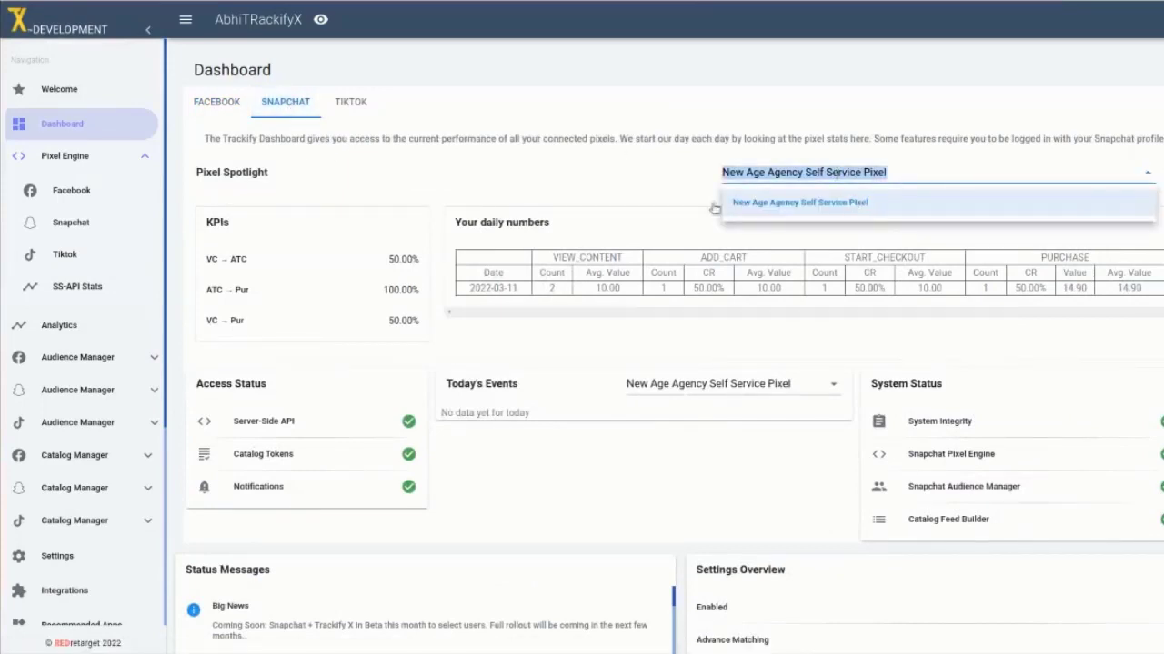
click(800, 202)
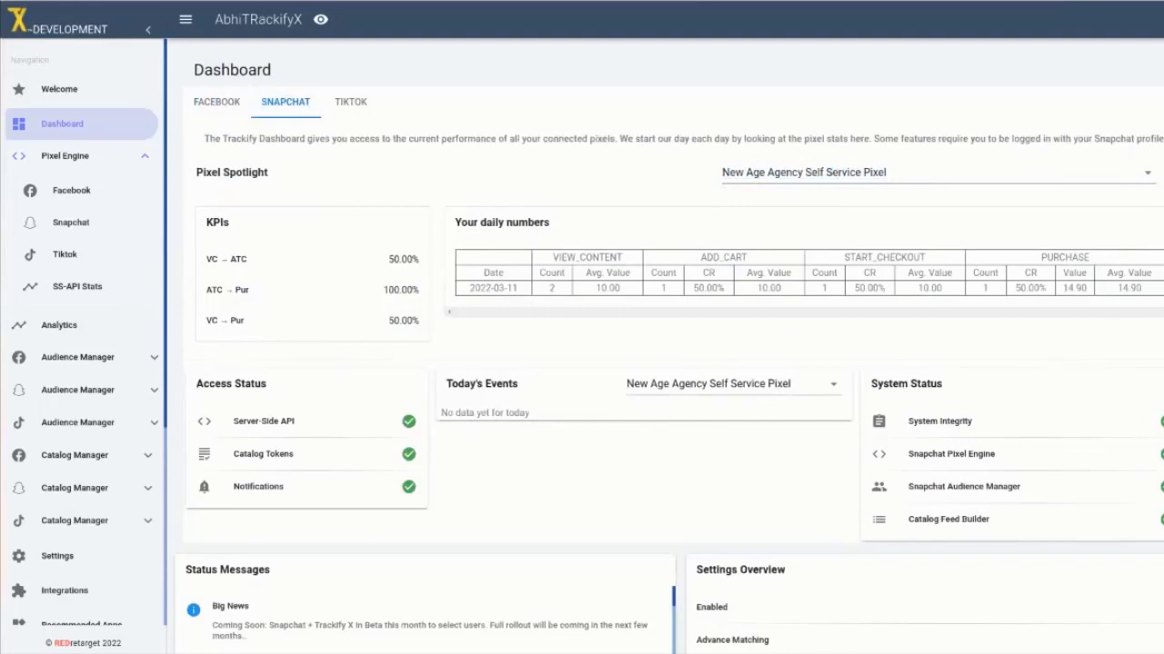
mouse_move(314, 252)
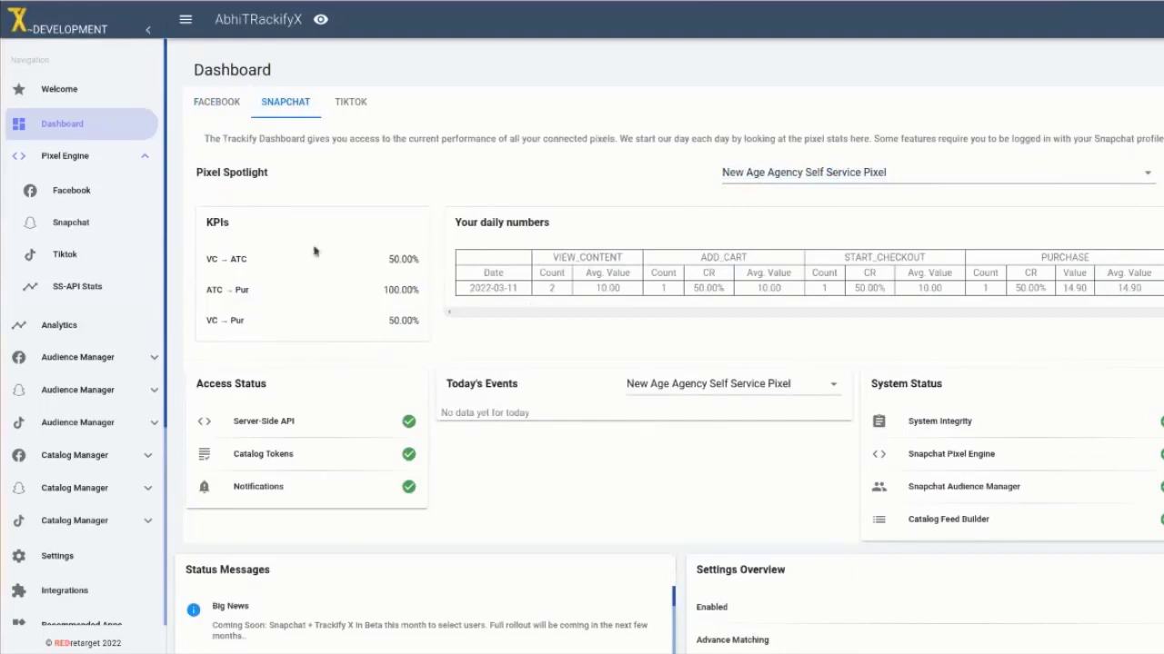
scroll(down, 3)
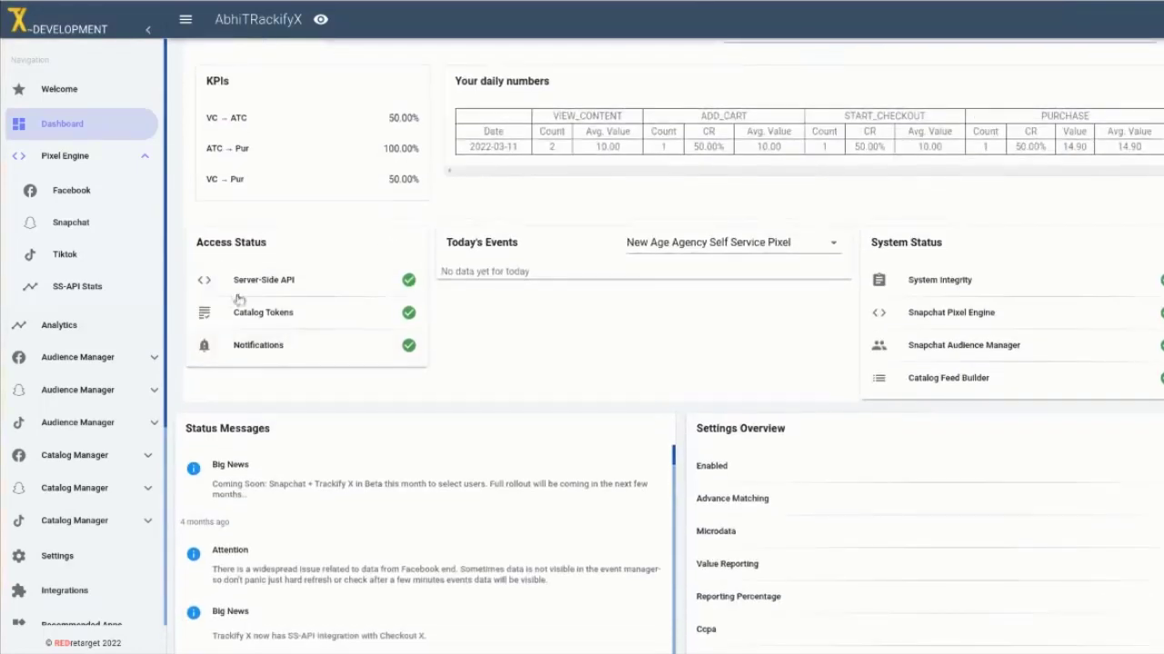
mouse_move(1025, 278)
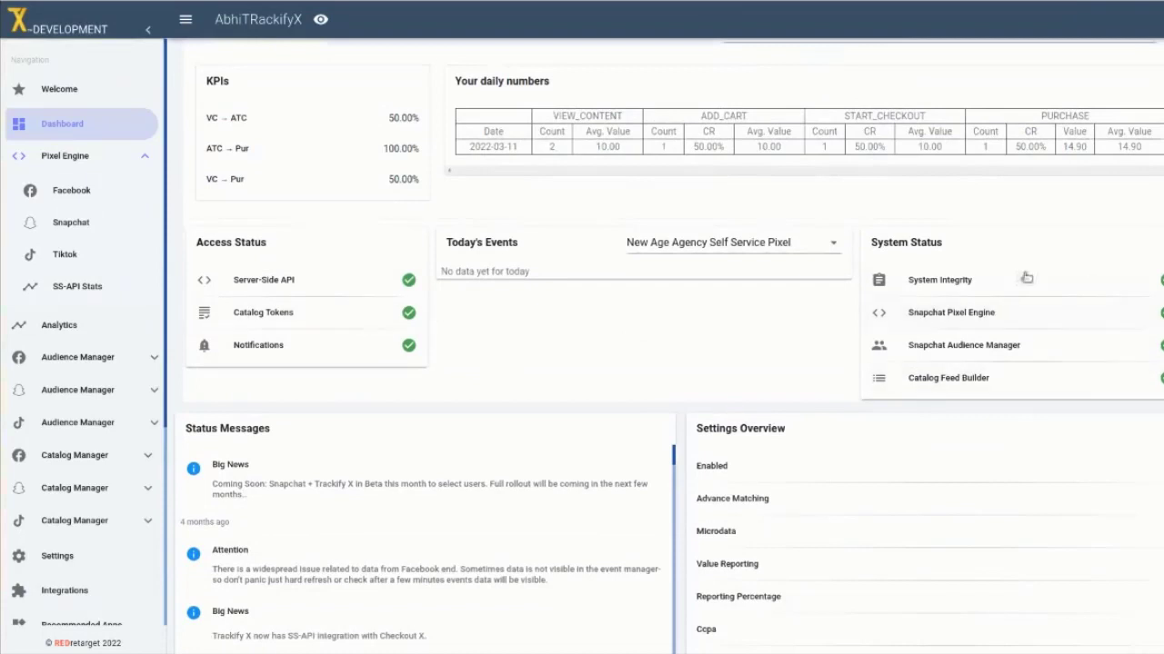
scroll(down, 3)
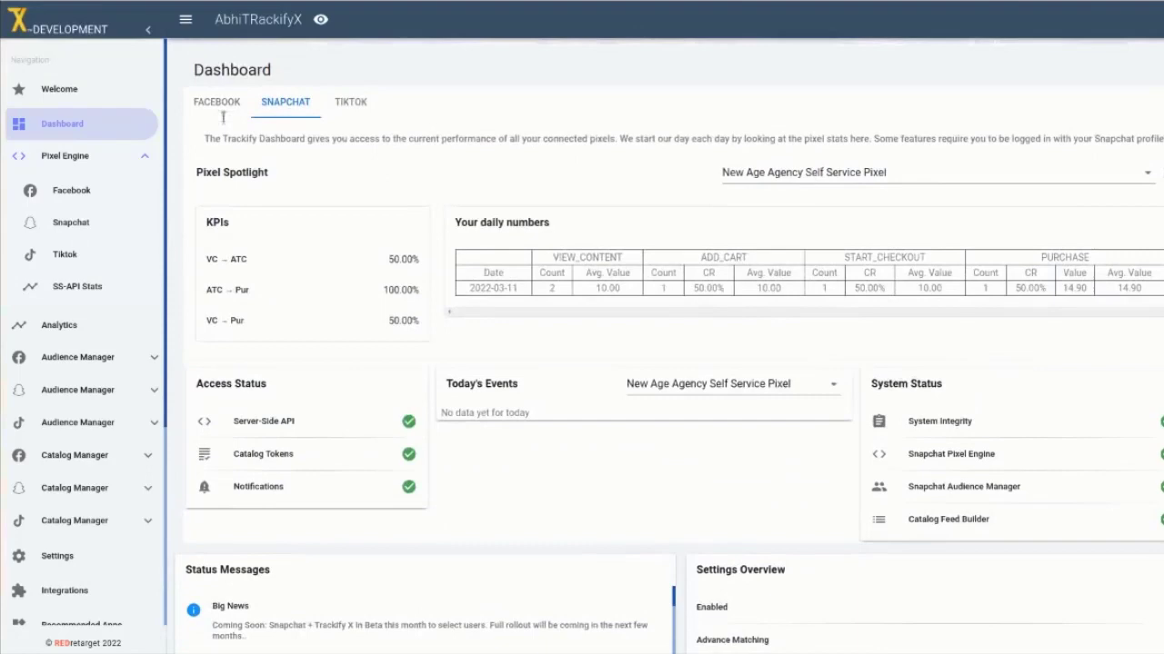
click(285, 102)
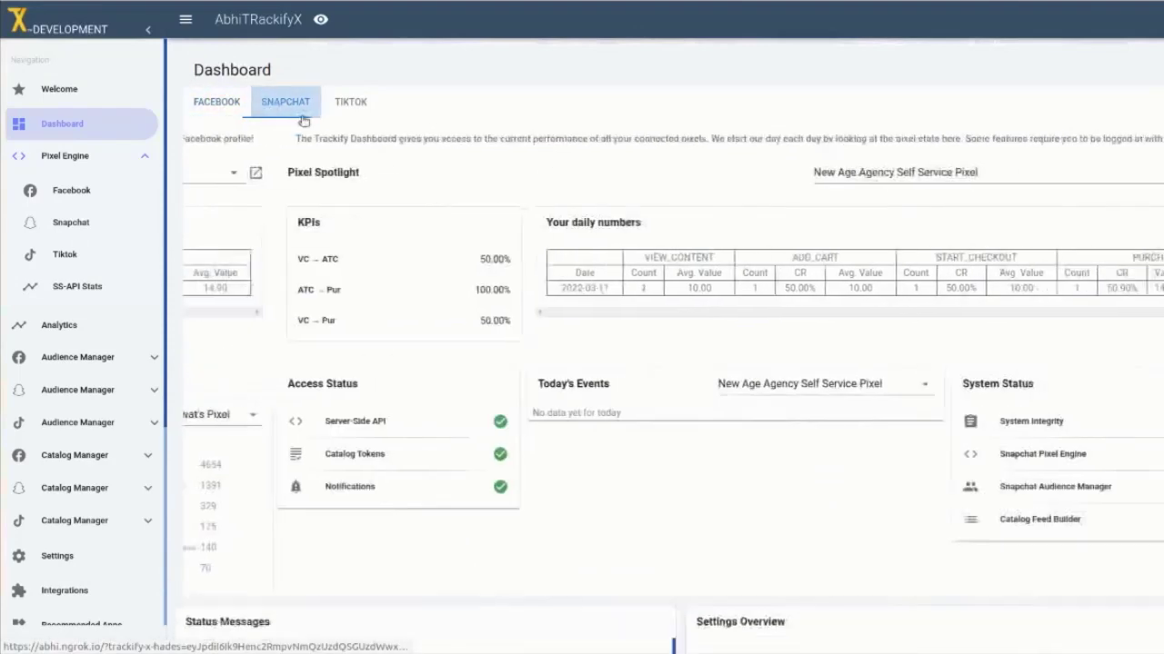